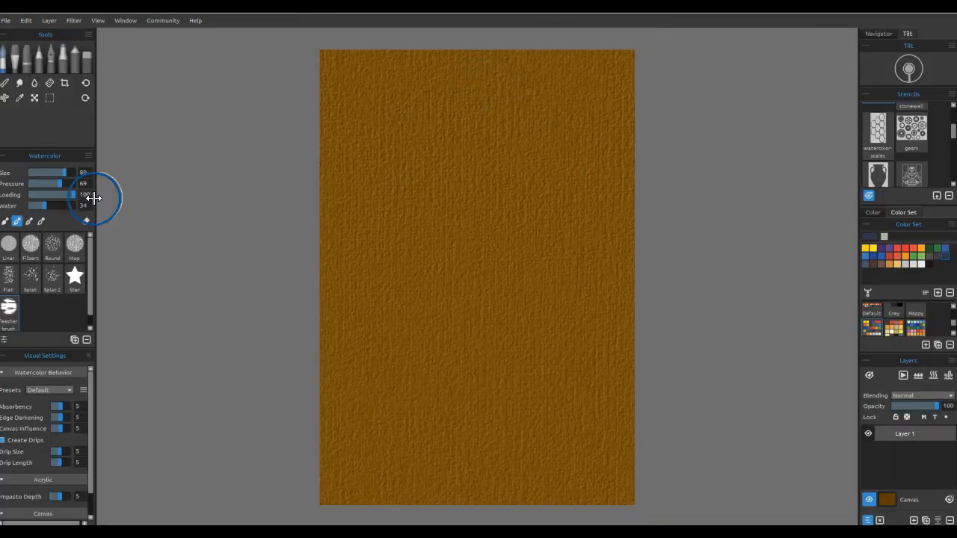
# Wash a dark blue-grey sky over pale mist and blend it softly into the ochre ground
pyautogui.moveTo(336, 68); pyautogui.dragTo(461, 68)
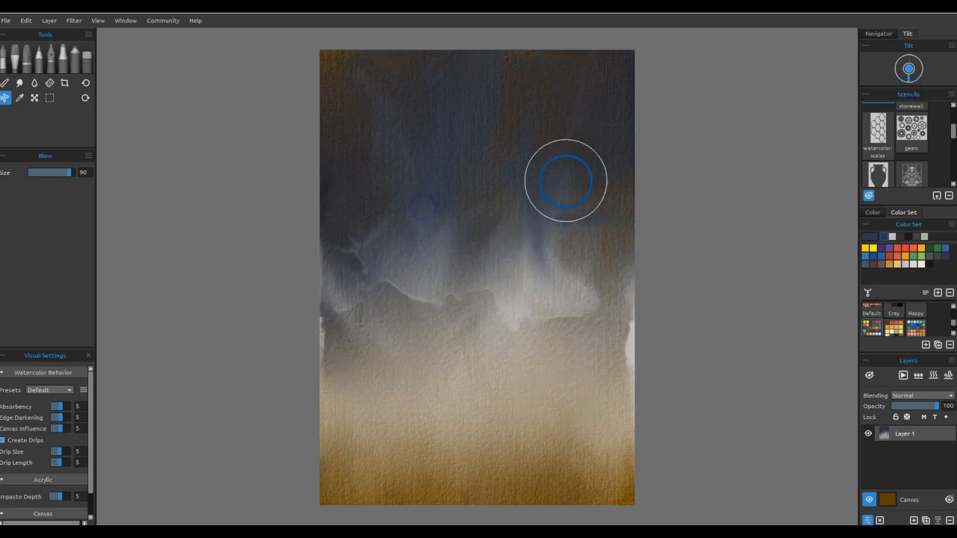
pyautogui.click(6, 84)
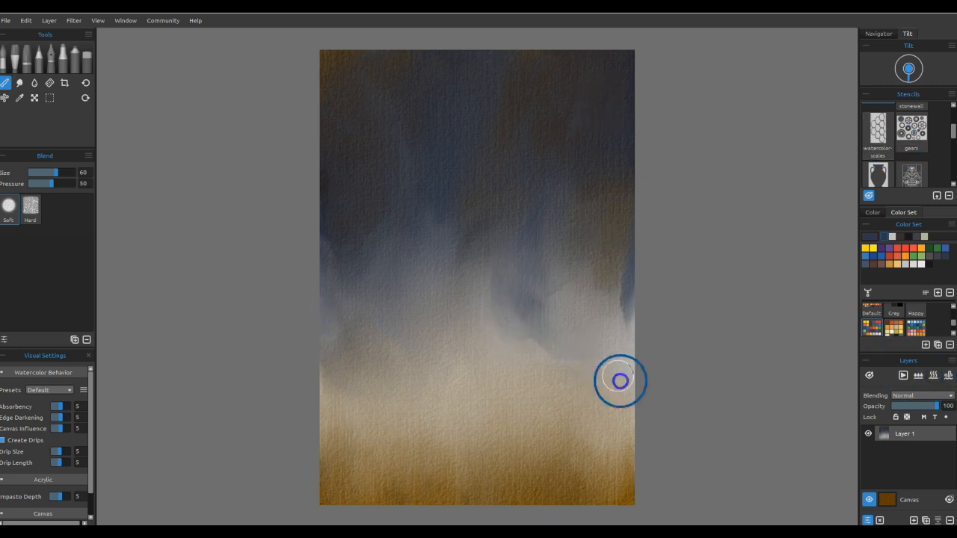
pyautogui.moveTo(663, 111)
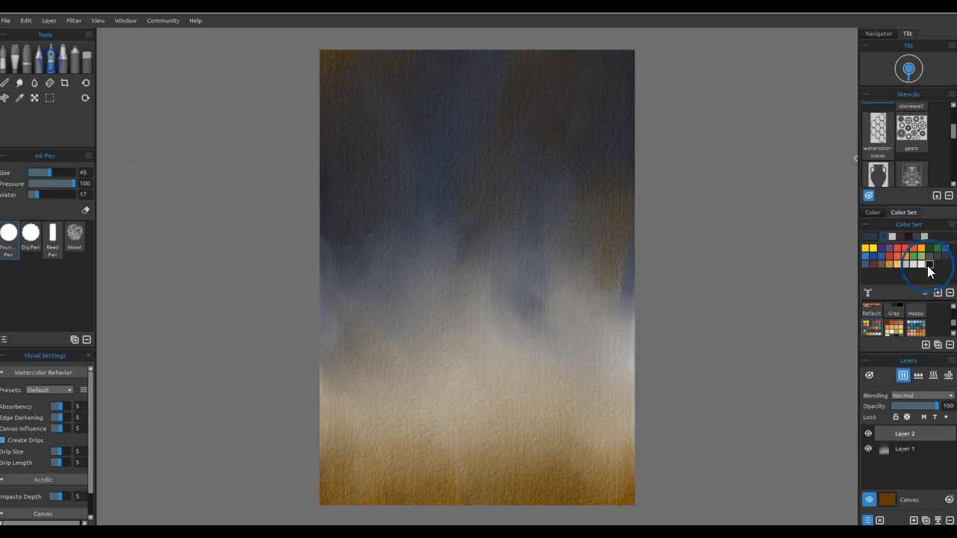
# Ink dark bare tree trunks and branches on a new layer and soften their bases into the fog
pyautogui.moveTo(567, 88); pyautogui.dragTo(574, 321)
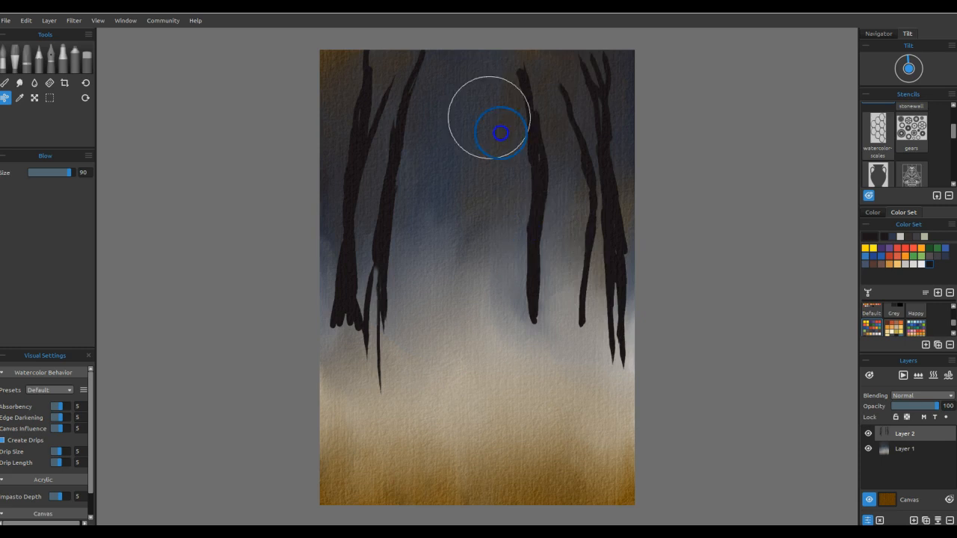
pyautogui.moveTo(500, 133); pyautogui.dragTo(554, 92)
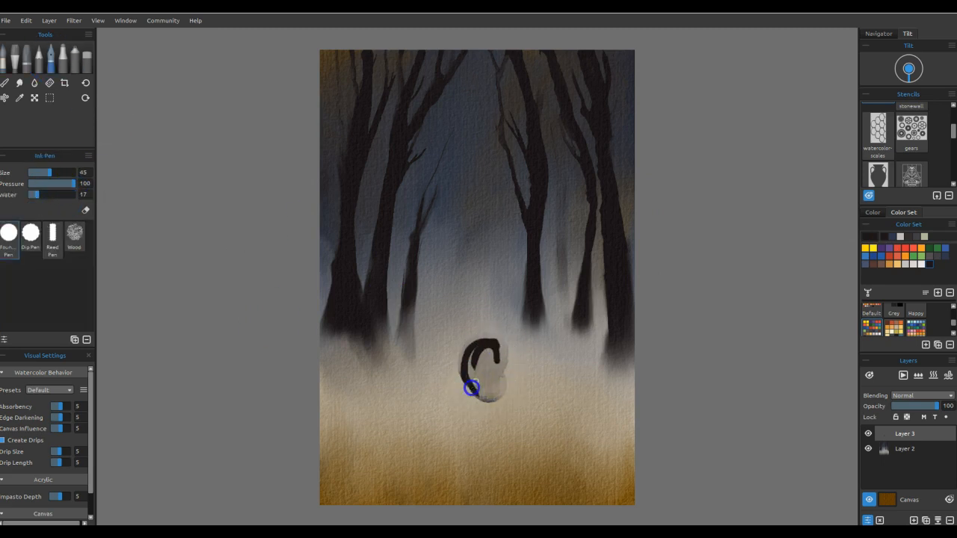
# Outline and fill the warrior's dark head and broad shoulders on Layer 3
pyautogui.moveTo(471, 388); pyautogui.dragTo(481, 407)
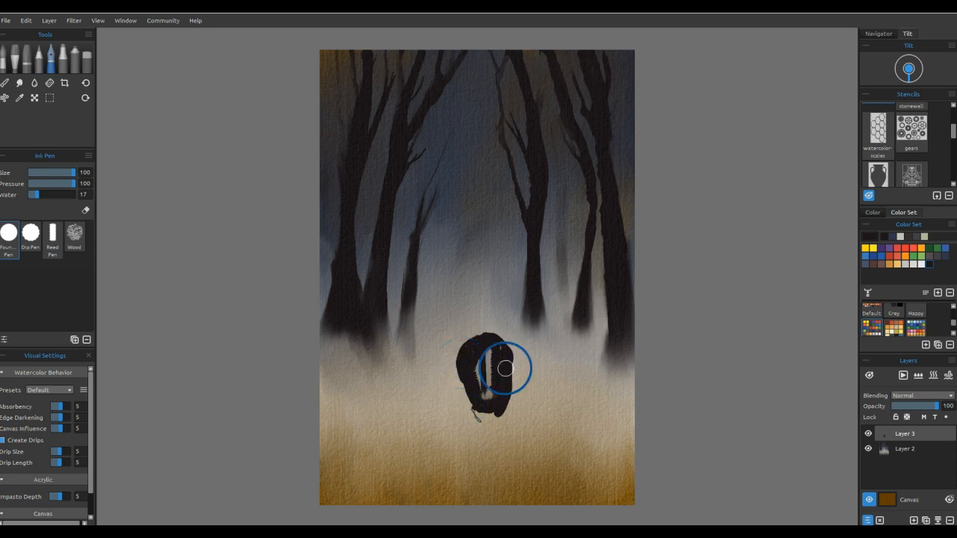
pyautogui.moveTo(505, 368); pyautogui.dragTo(479, 421)
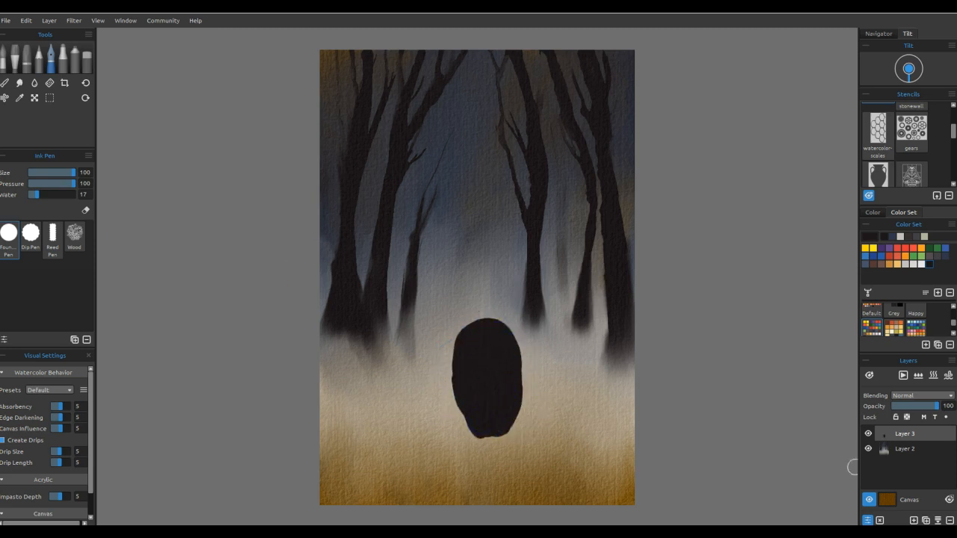
pyautogui.moveTo(486, 431); pyautogui.dragTo(610, 463)
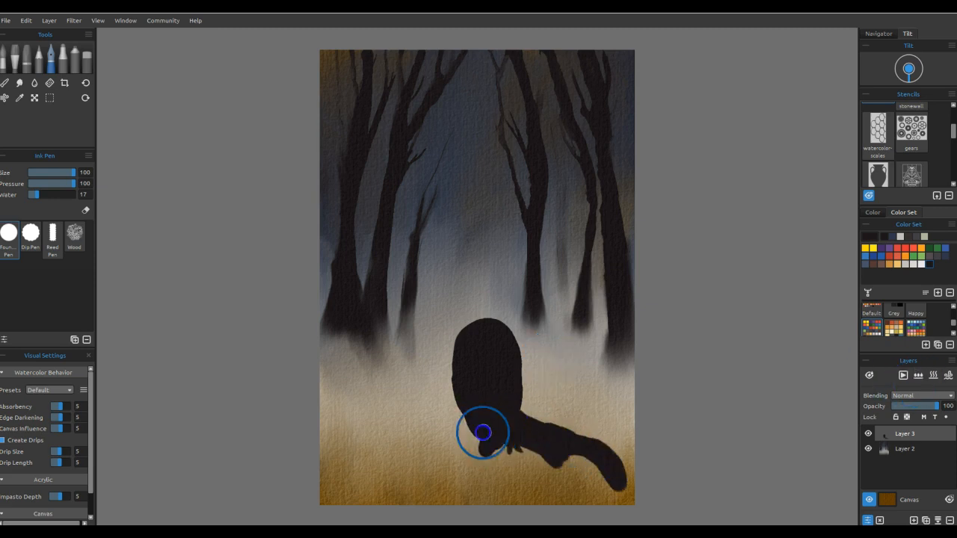
pyautogui.moveTo(482, 432); pyautogui.dragTo(523, 486)
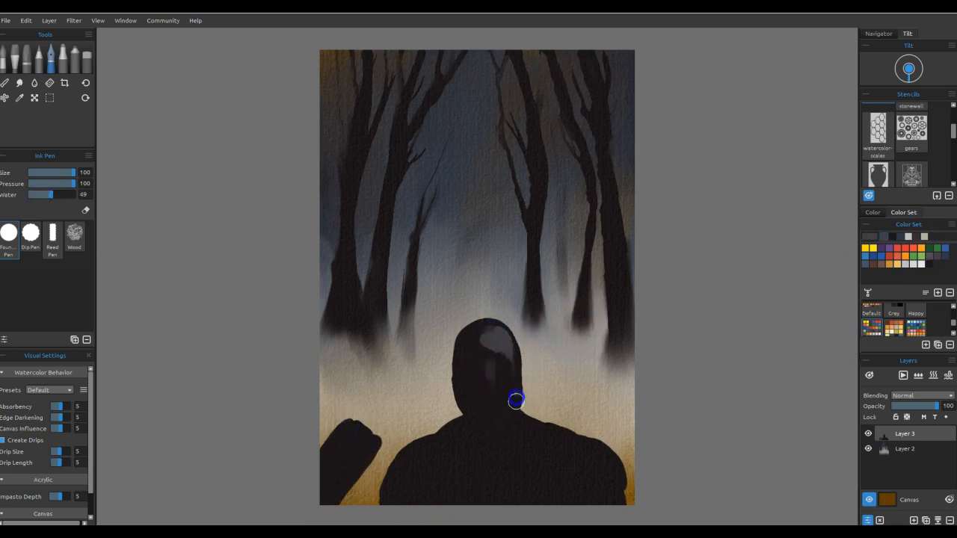
# Brush first grey highlights onto the warrior's chest and shoulder
pyautogui.moveTo(515, 401); pyautogui.dragTo(550, 460)
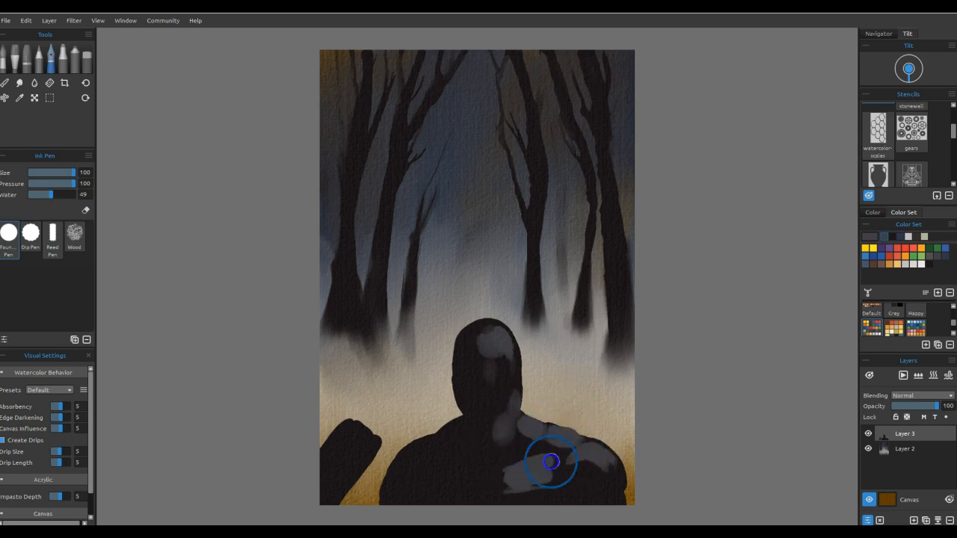
pyautogui.moveTo(550, 460); pyautogui.dragTo(460, 386)
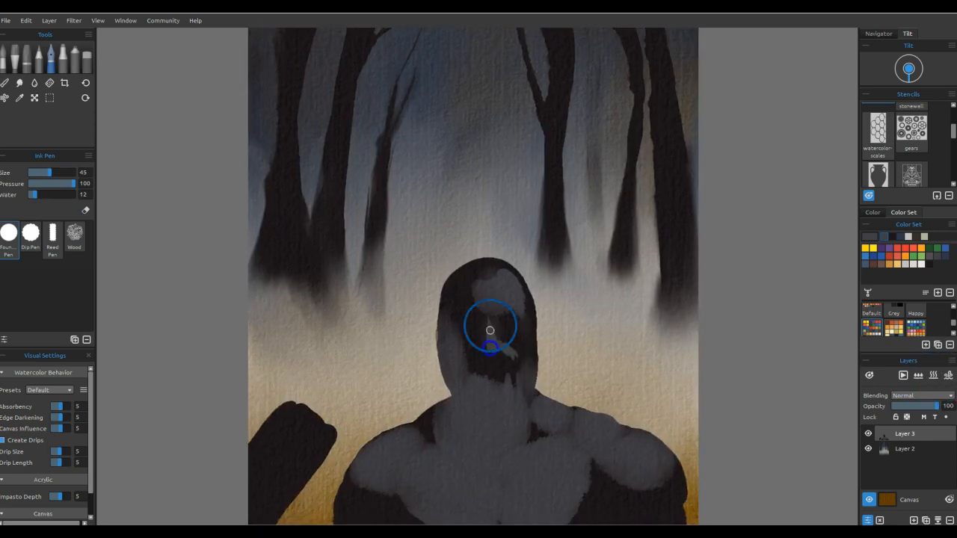
# Paint the grey face, eye patch, brow and beard, blending the face tones together
pyautogui.moveTo(490, 330); pyautogui.dragTo(482, 356)
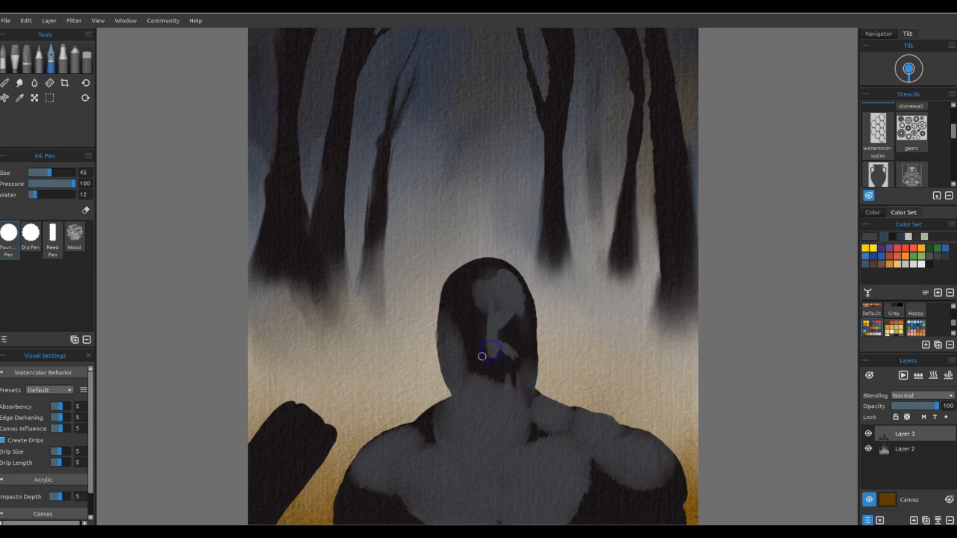
pyautogui.moveTo(481, 356); pyautogui.dragTo(525, 346)
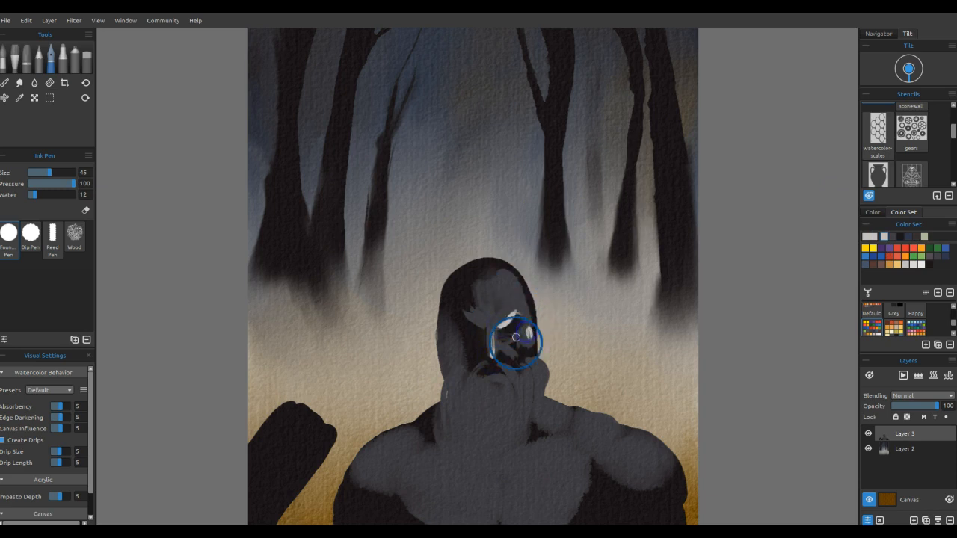
pyautogui.moveTo(516, 338); pyautogui.dragTo(507, 364)
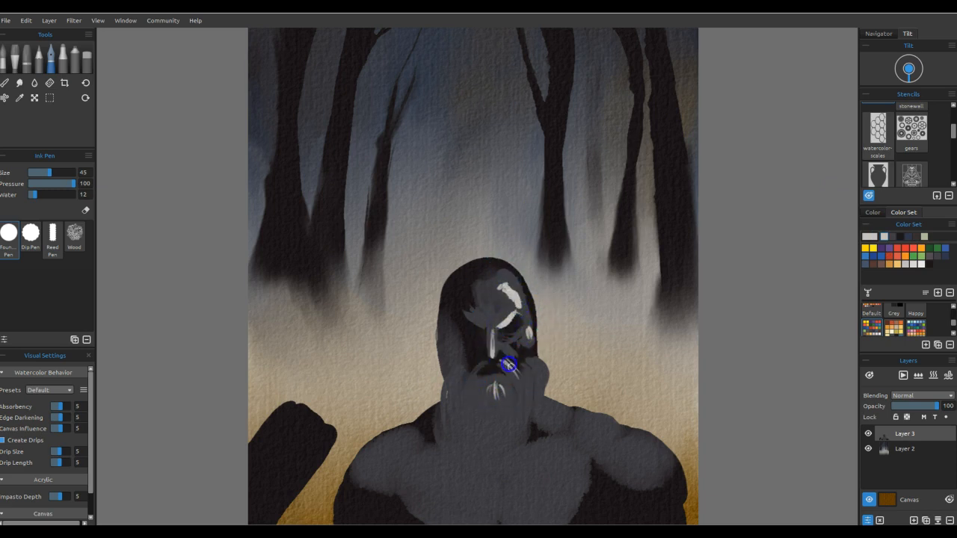
pyautogui.click(4, 83)
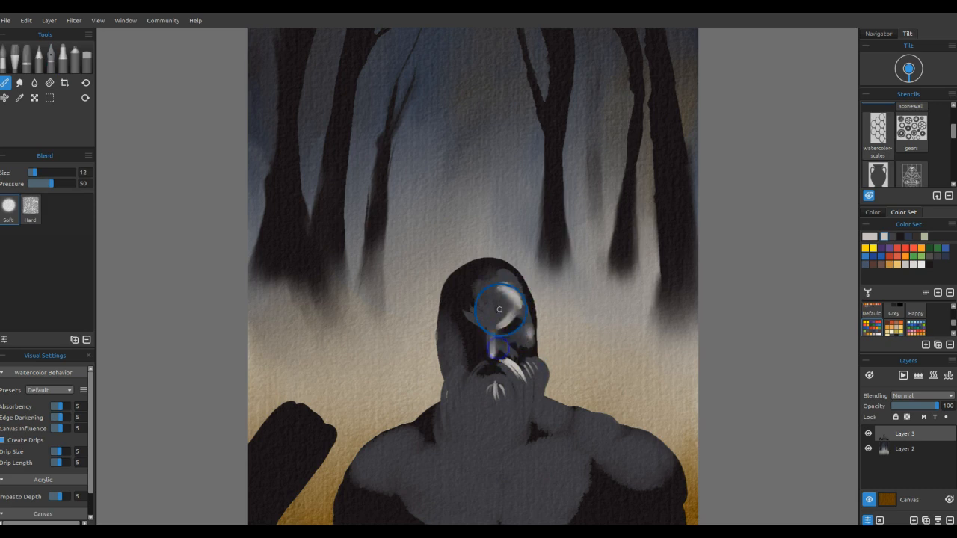
pyautogui.moveTo(499, 308); pyautogui.dragTo(496, 403)
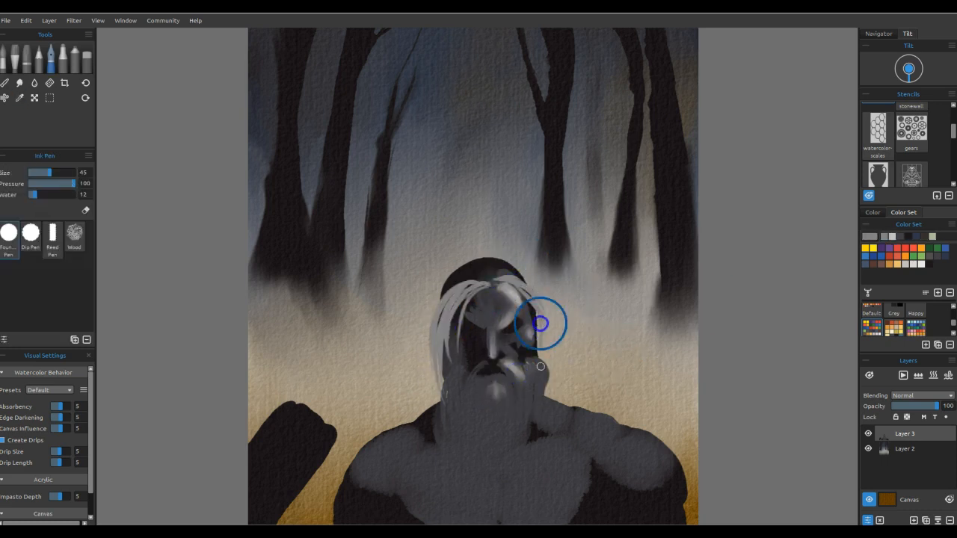
# Paint long pale hair around the head, the braid and beard texture, with a facial highlight
pyautogui.moveTo(541, 323); pyautogui.dragTo(490, 270)
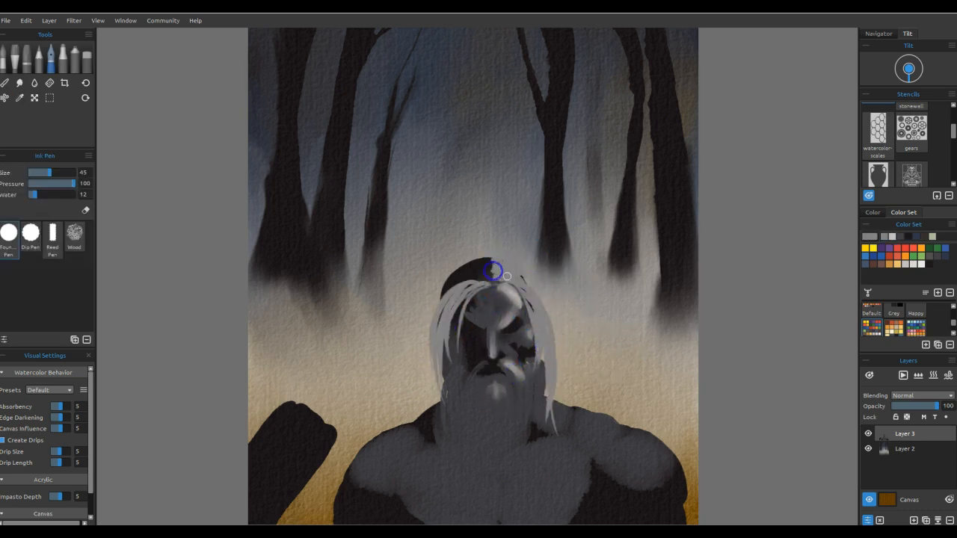
pyautogui.moveTo(493, 272); pyautogui.dragTo(448, 363)
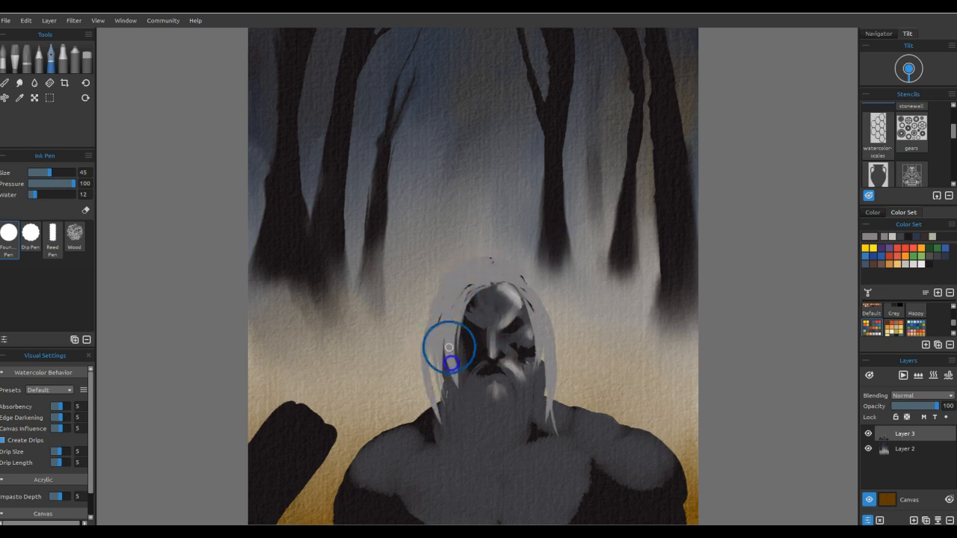
pyautogui.moveTo(448, 351); pyautogui.dragTo(541, 417)
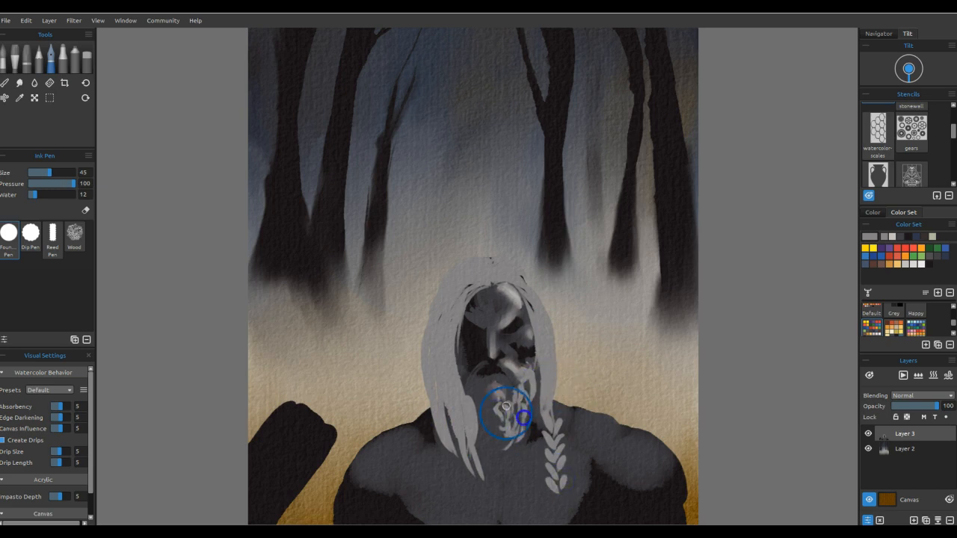
pyautogui.moveTo(505, 407); pyautogui.dragTo(463, 349)
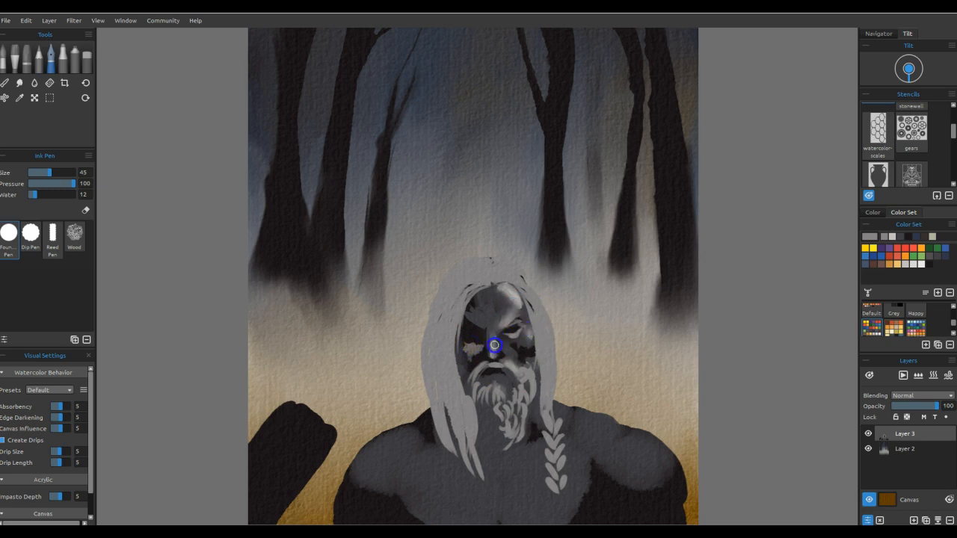
pyautogui.click(6, 84)
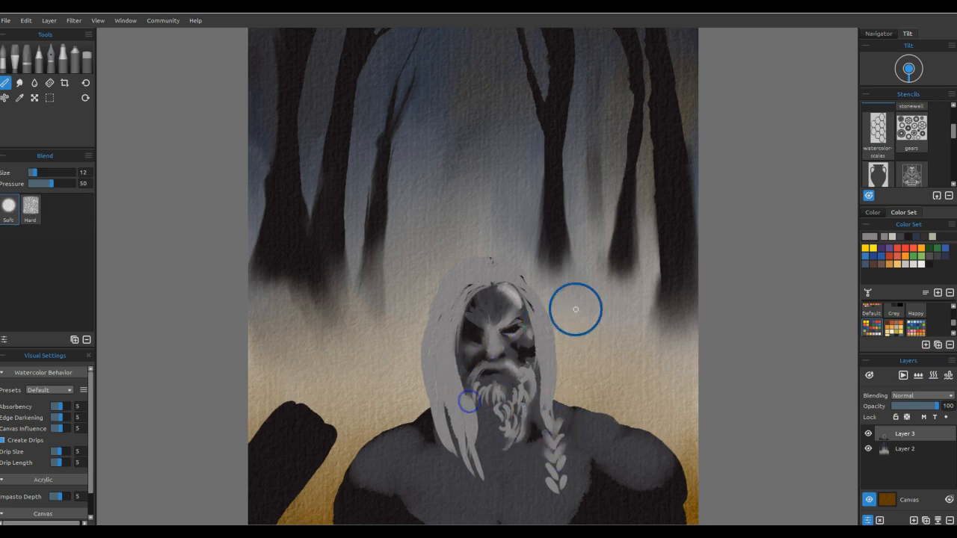
# Soften the face shading and touch up the beard and eye detail
pyautogui.click(20, 97)
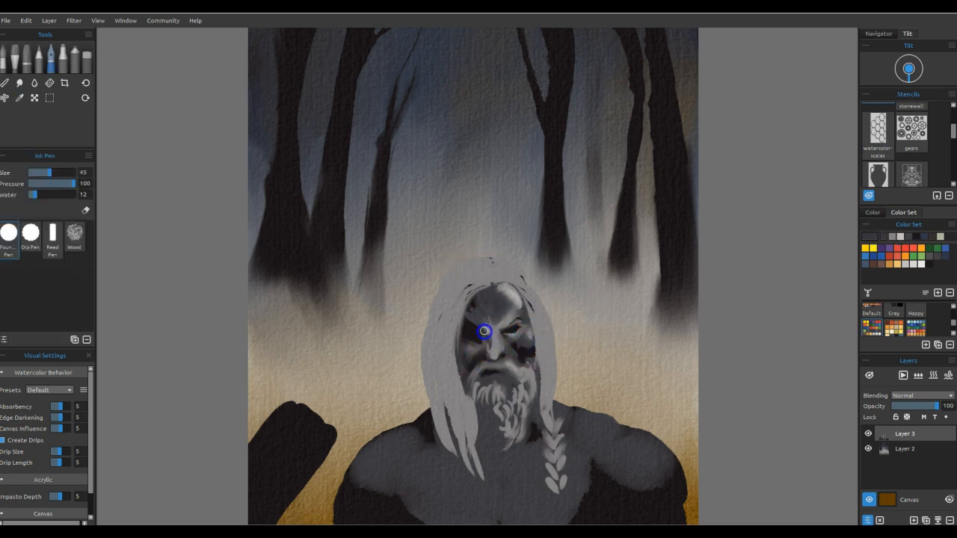
pyautogui.click(19, 84)
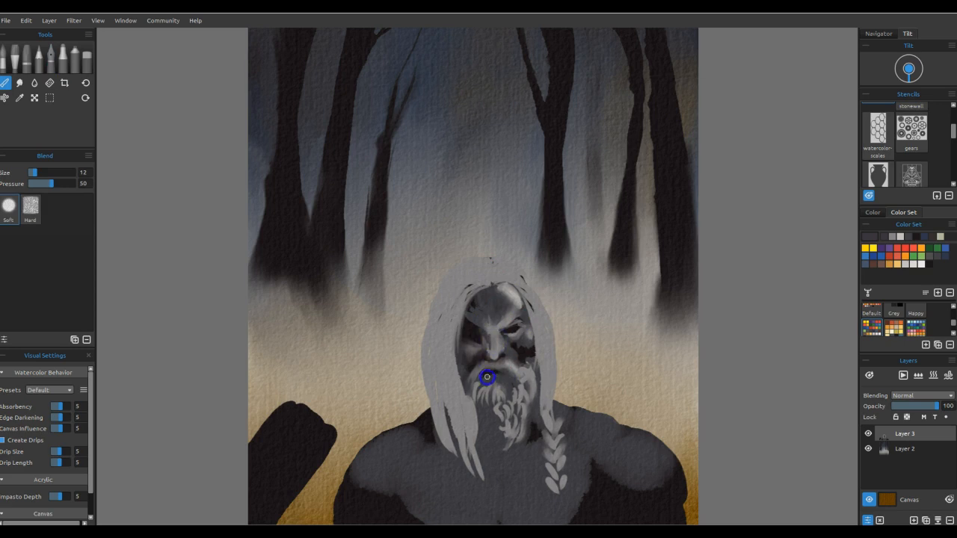
pyautogui.moveTo(496, 346)
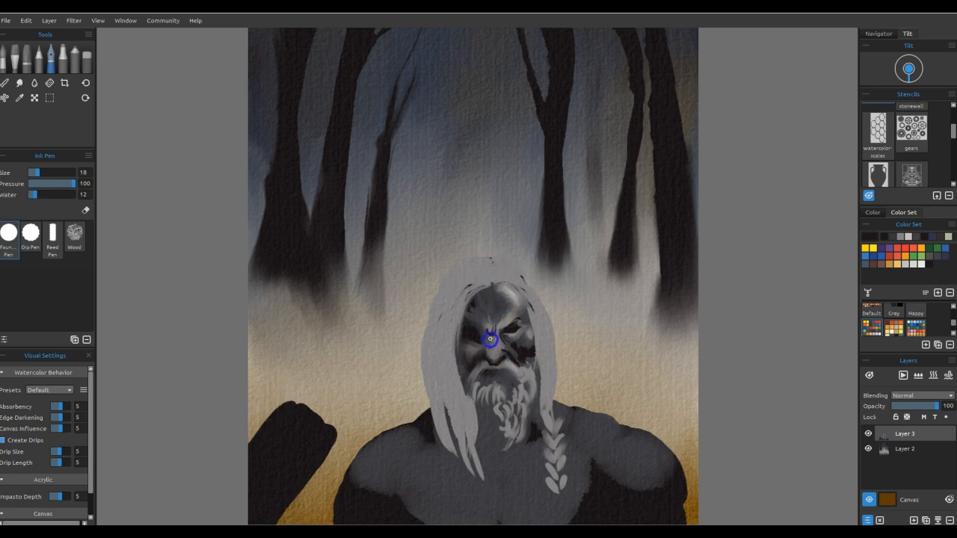
pyautogui.click(4, 83)
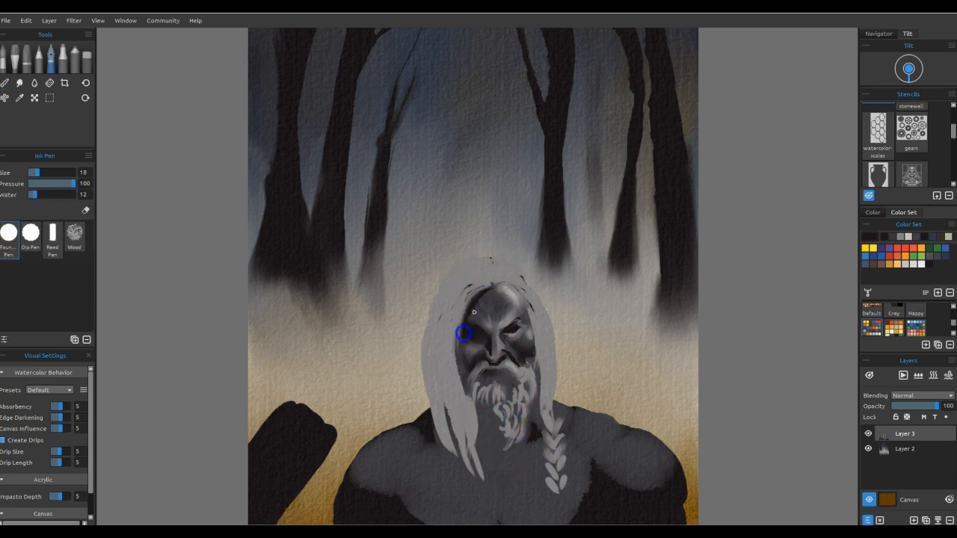
# Darken the shadows around the eye and ink dark detail into the face and beard
pyautogui.moveTo(463, 332); pyautogui.dragTo(529, 314)
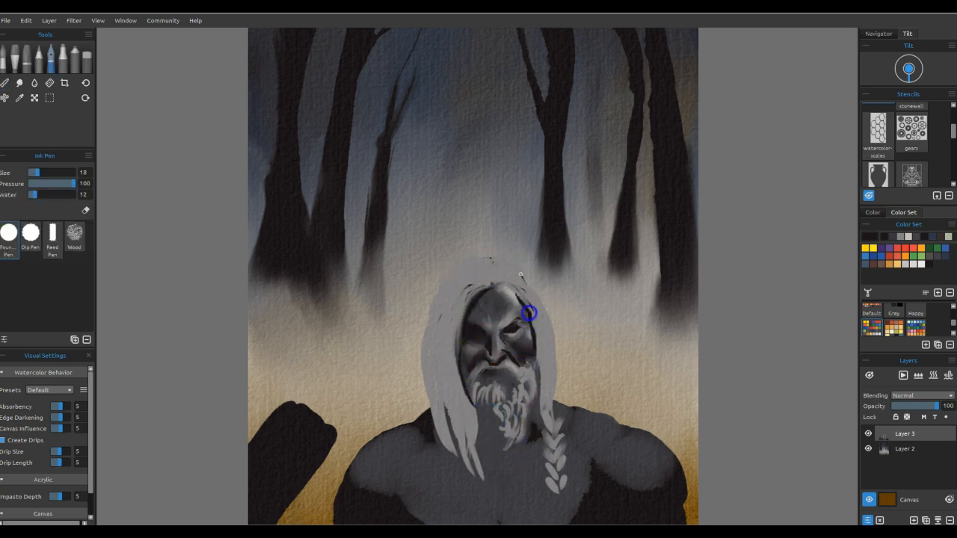
pyautogui.moveTo(529, 313); pyautogui.dragTo(516, 457)
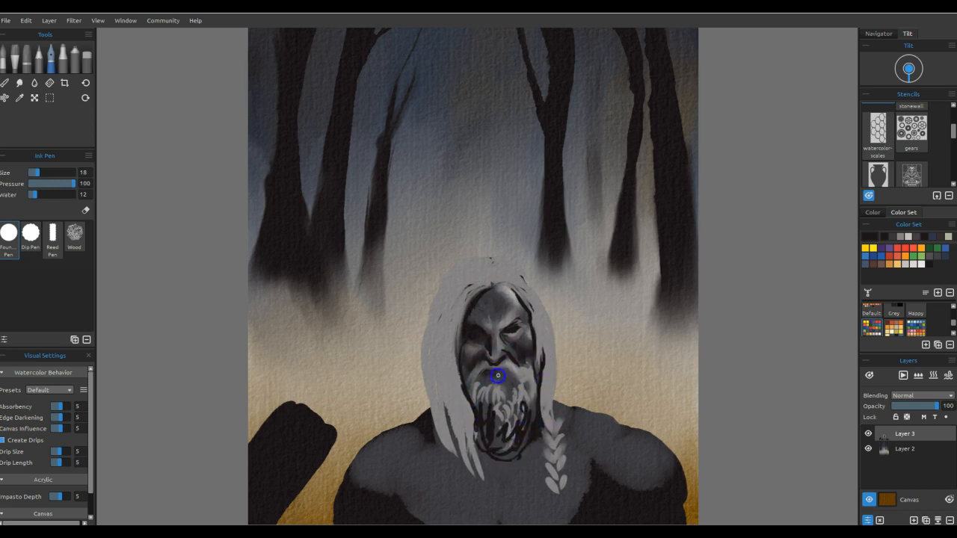
pyautogui.click(5, 83)
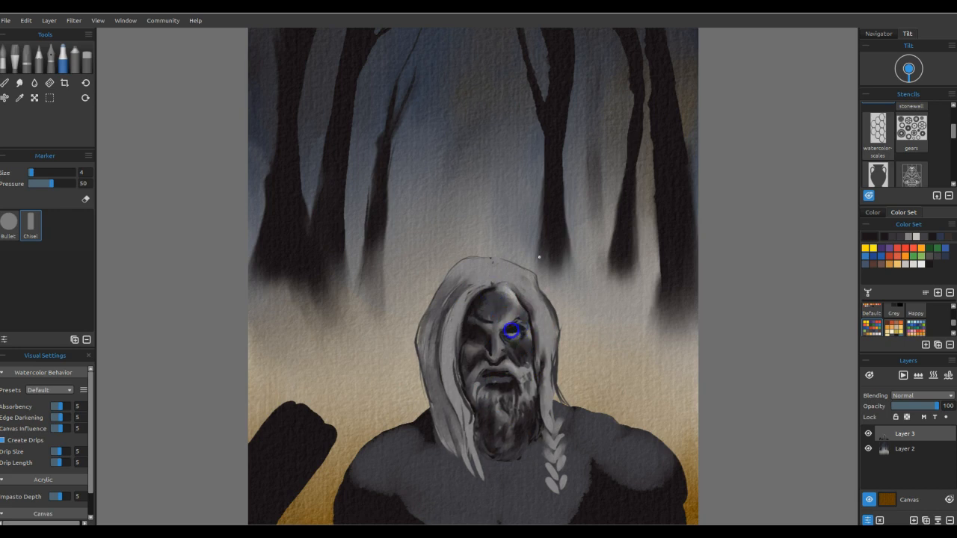
# Darken the braid over the chest and sketch the spiked shoulder guard outline
pyautogui.moveTo(511, 331); pyautogui.dragTo(465, 365)
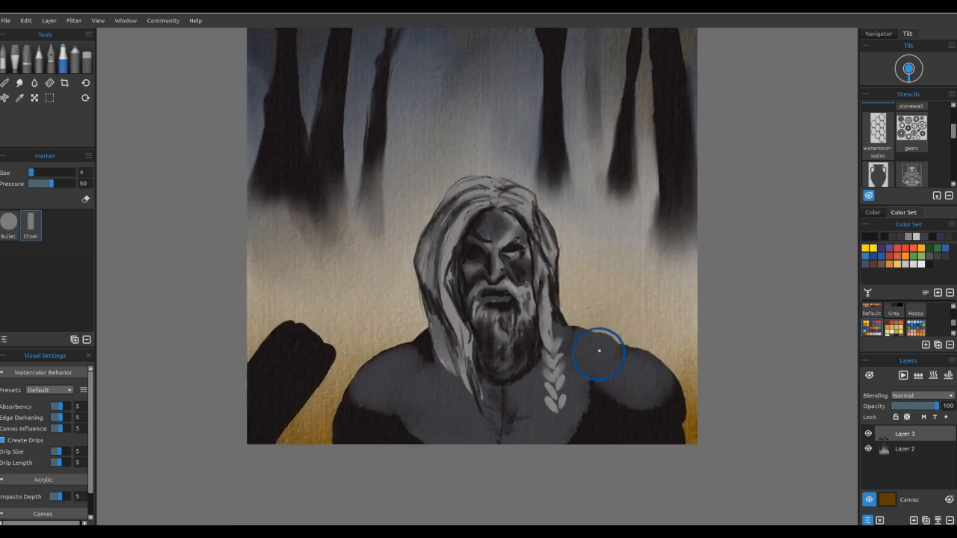
pyautogui.moveTo(598, 351); pyautogui.dragTo(550, 418)
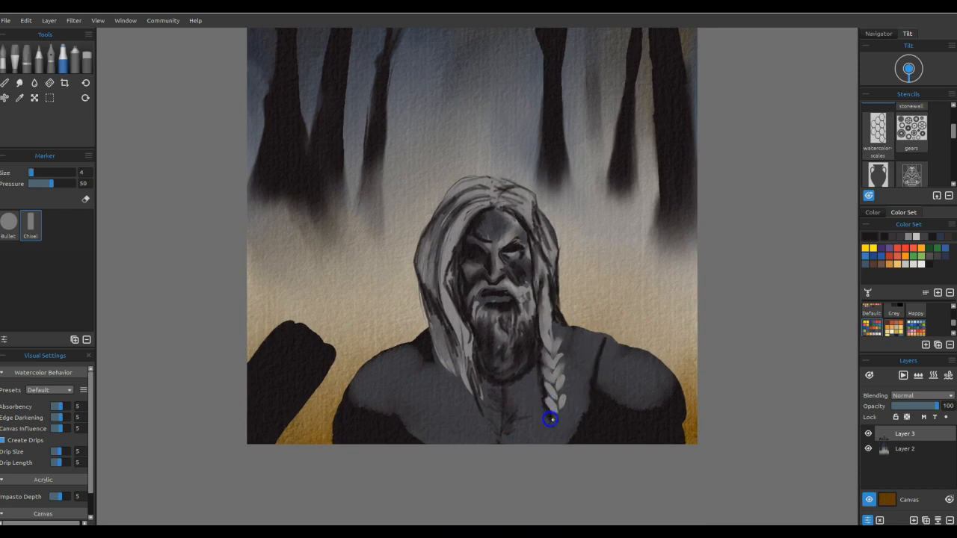
pyautogui.moveTo(550, 418); pyautogui.dragTo(565, 365)
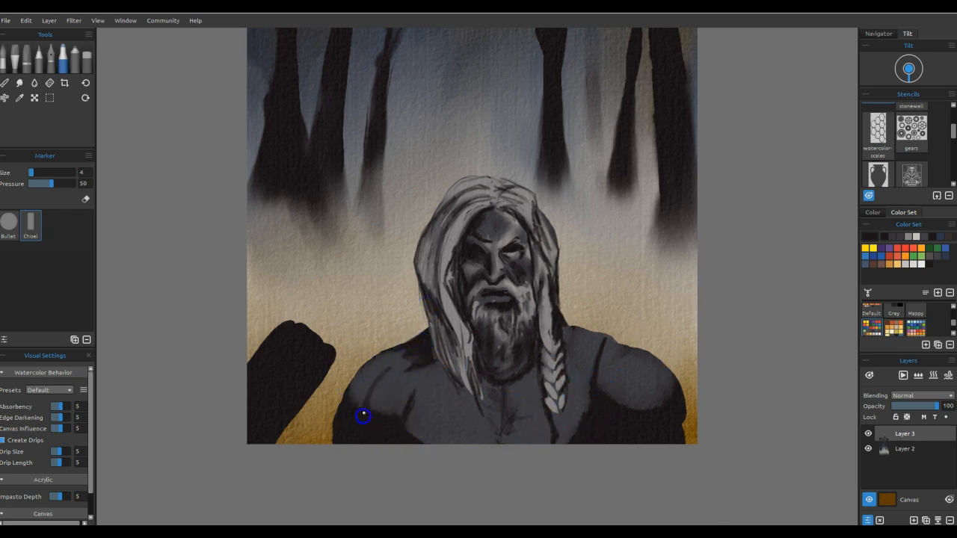
pyautogui.moveTo(627, 330)
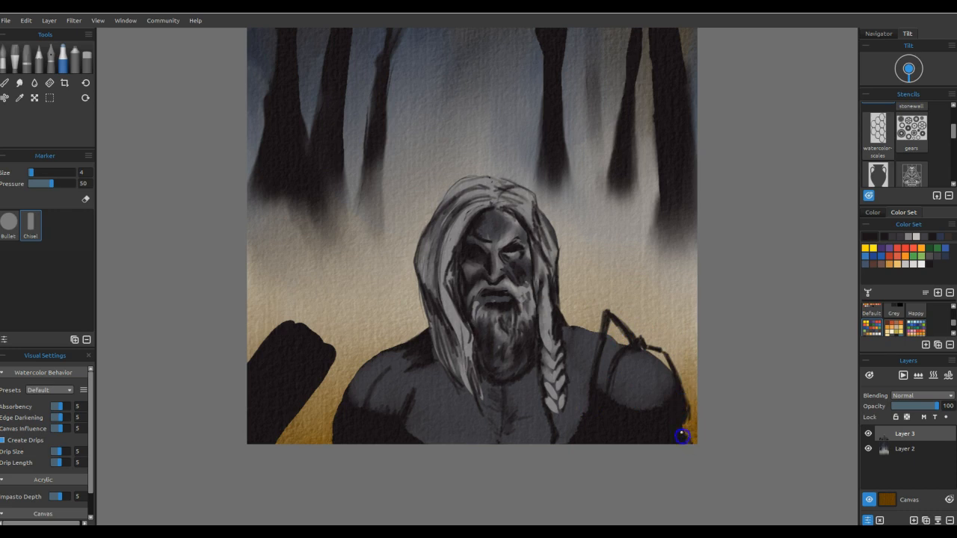
pyautogui.click(18, 68)
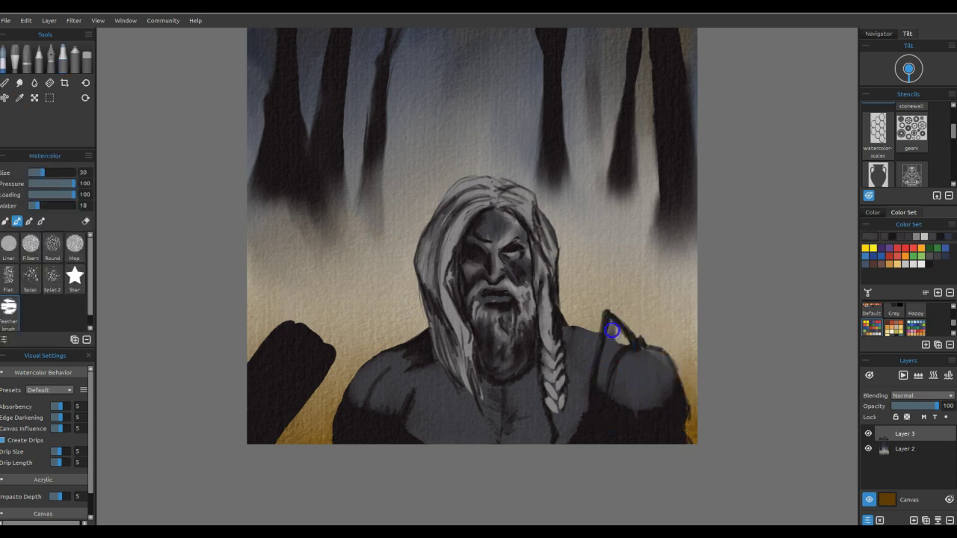
pyautogui.moveTo(353, 410)
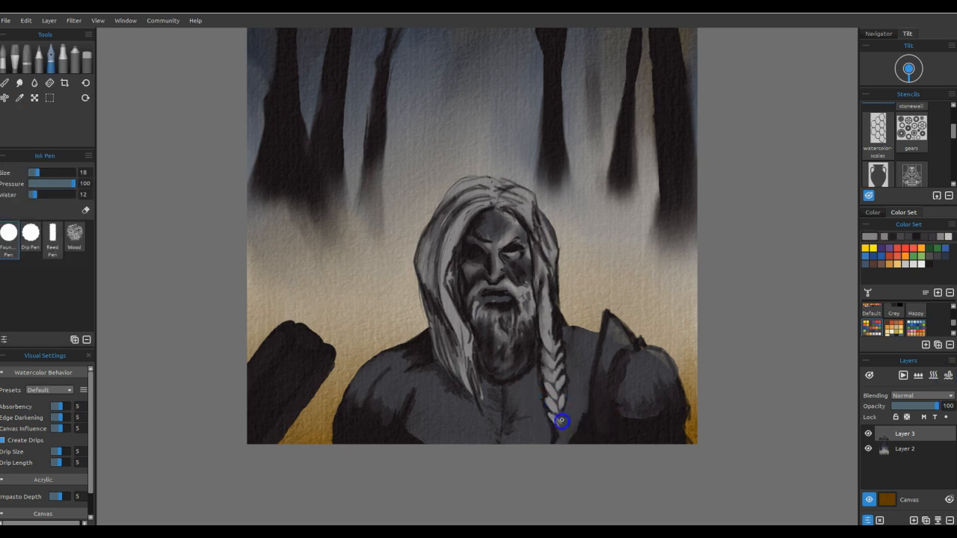
pyautogui.moveTo(561, 421); pyautogui.dragTo(553, 336)
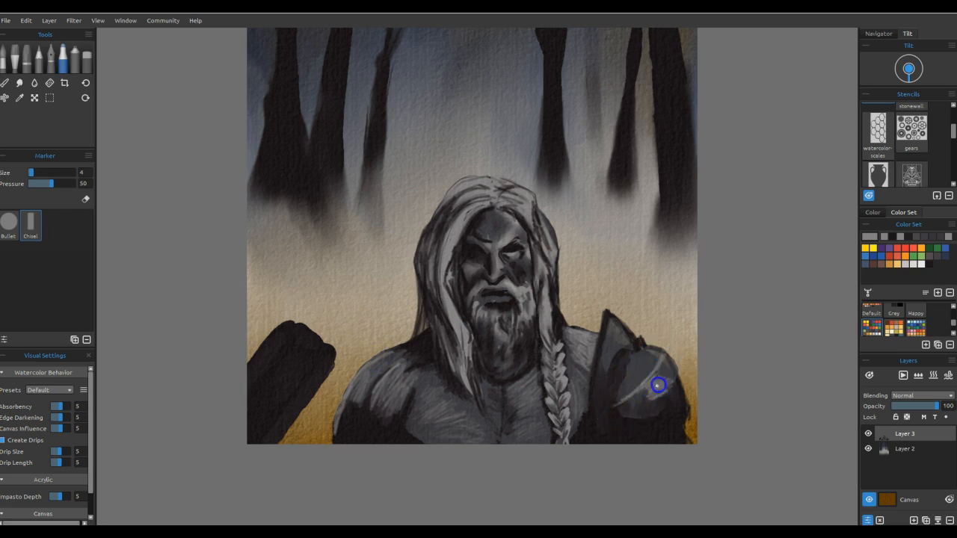
# Shade the shoulder guard and remove the dark shape at the lower left
pyautogui.click(19, 82)
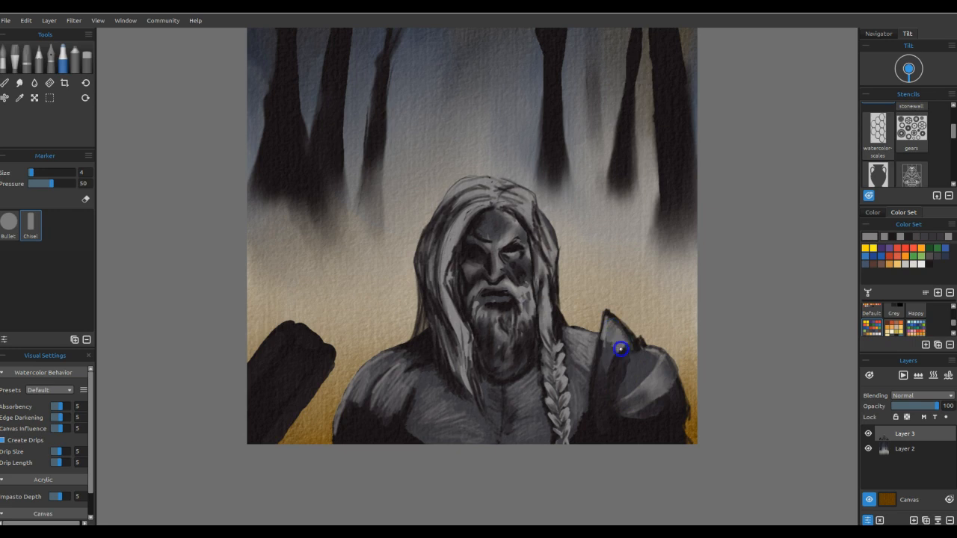
pyautogui.click(4, 82)
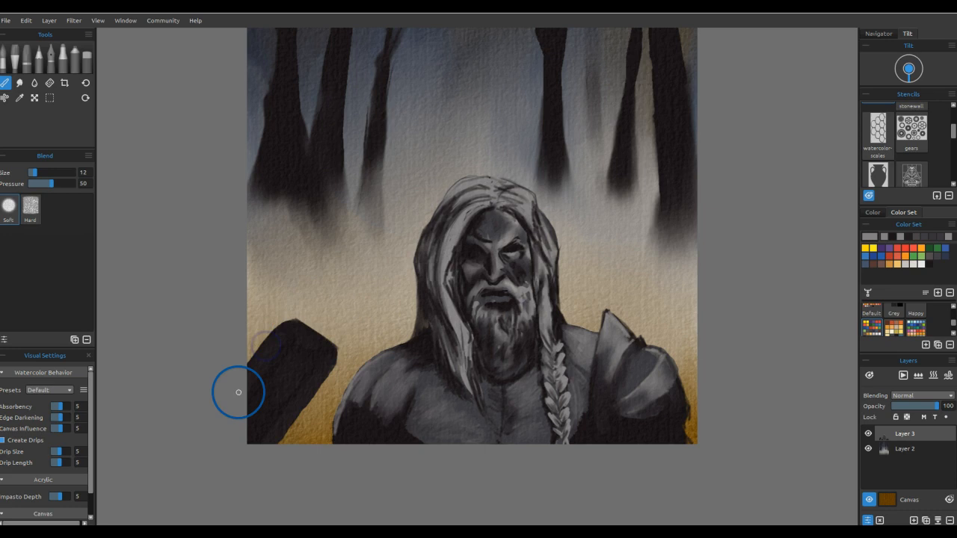
pyautogui.click(6, 84)
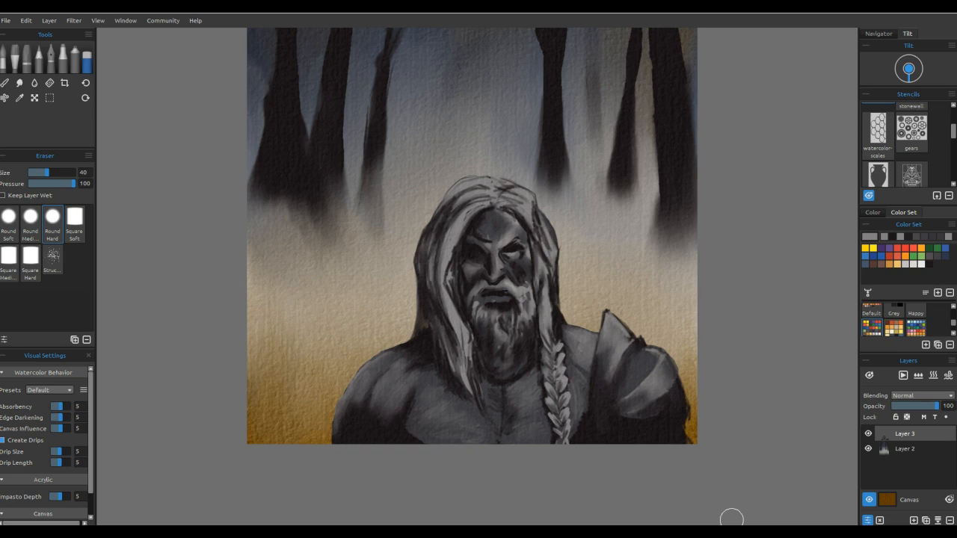
pyautogui.moveTo(686, 445)
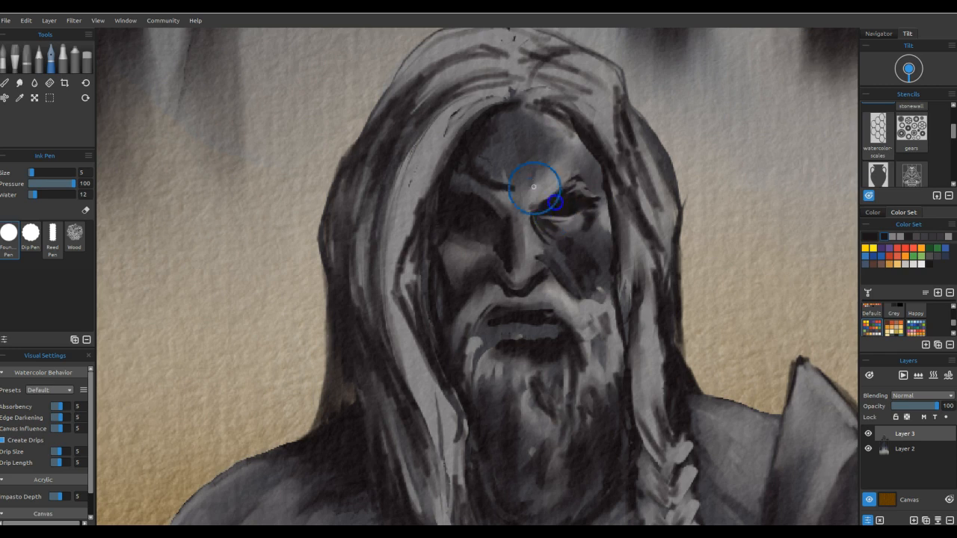
# Paint the eye patch and pale blind eye, detail the mouth and beard, and draw braid strands
pyautogui.click(58, 57)
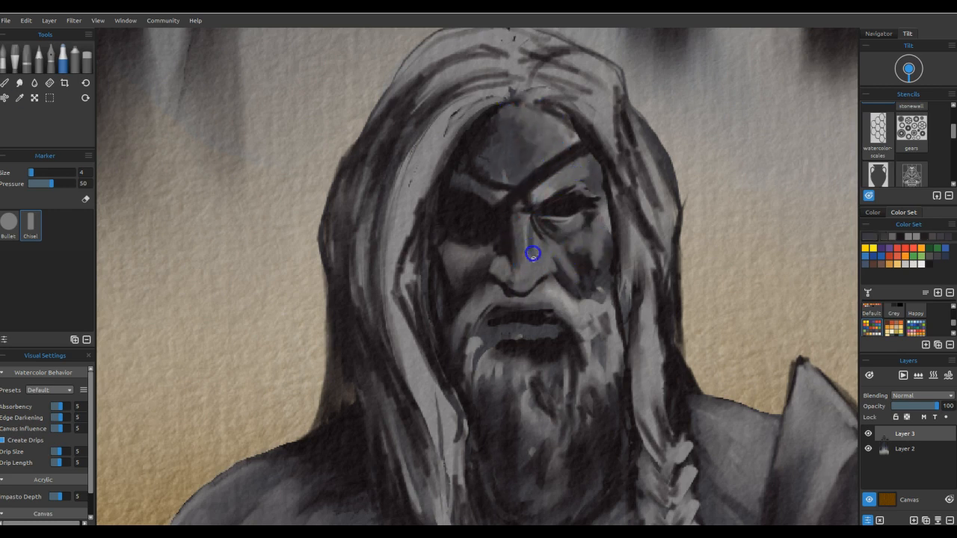
pyautogui.moveTo(532, 252); pyautogui.dragTo(541, 308)
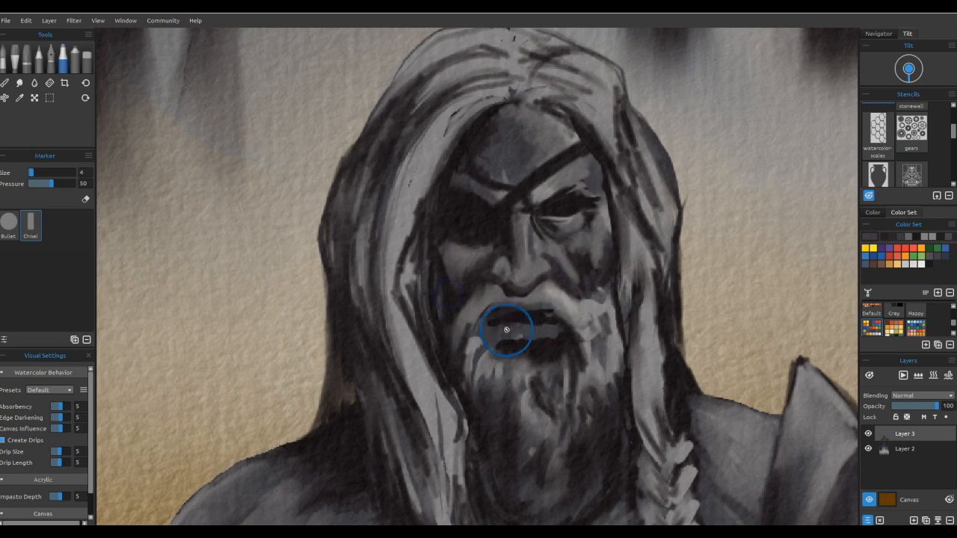
pyautogui.moveTo(502, 305)
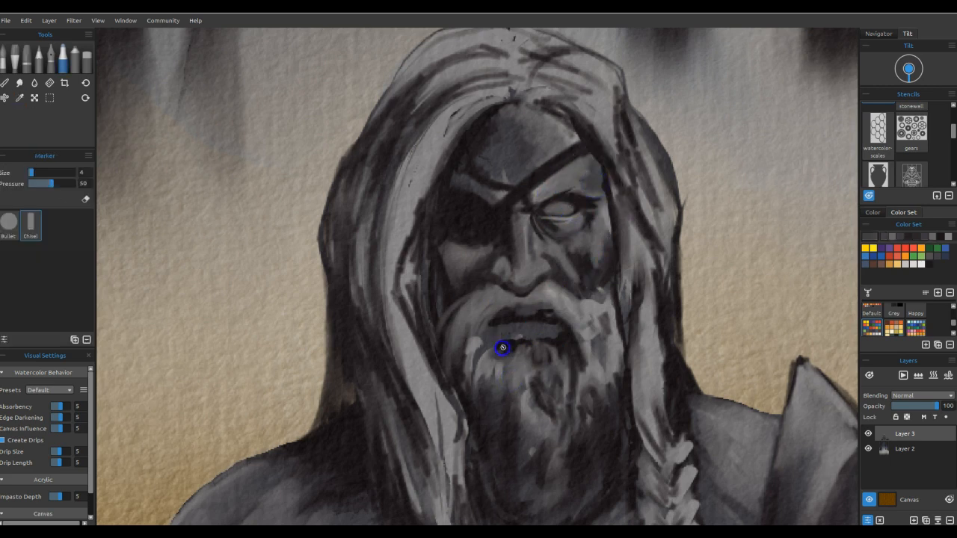
pyautogui.moveTo(502, 347); pyautogui.dragTo(478, 218)
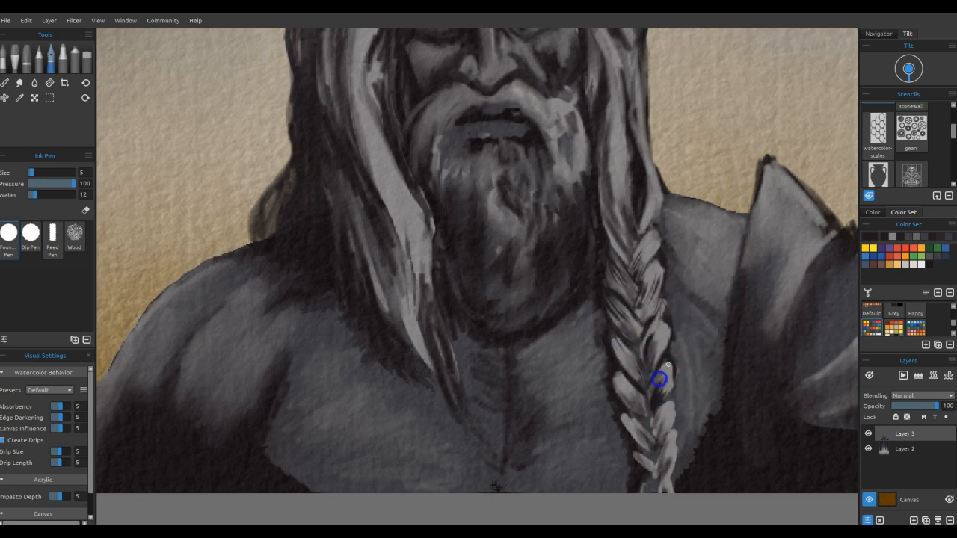
pyautogui.moveTo(658, 380); pyautogui.dragTo(661, 449)
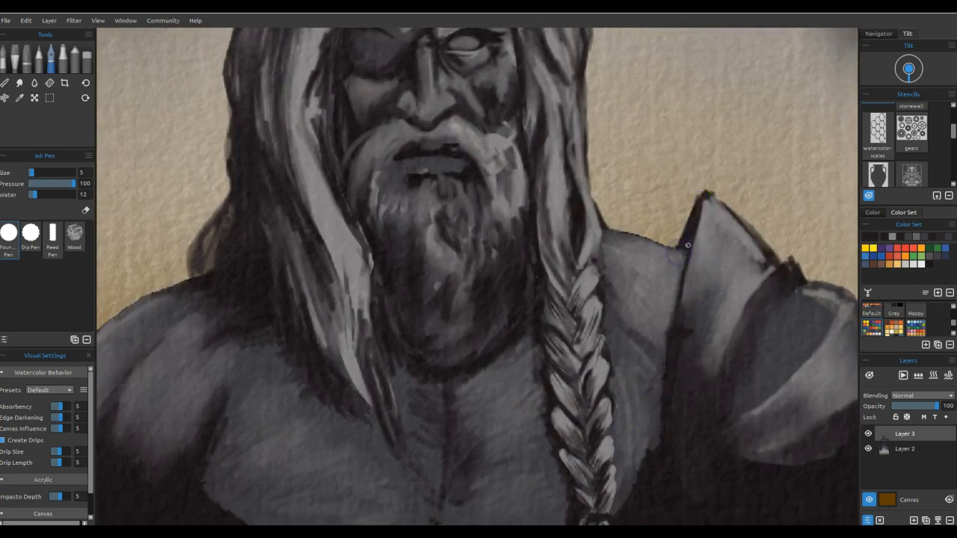
pyautogui.moveTo(763, 277)
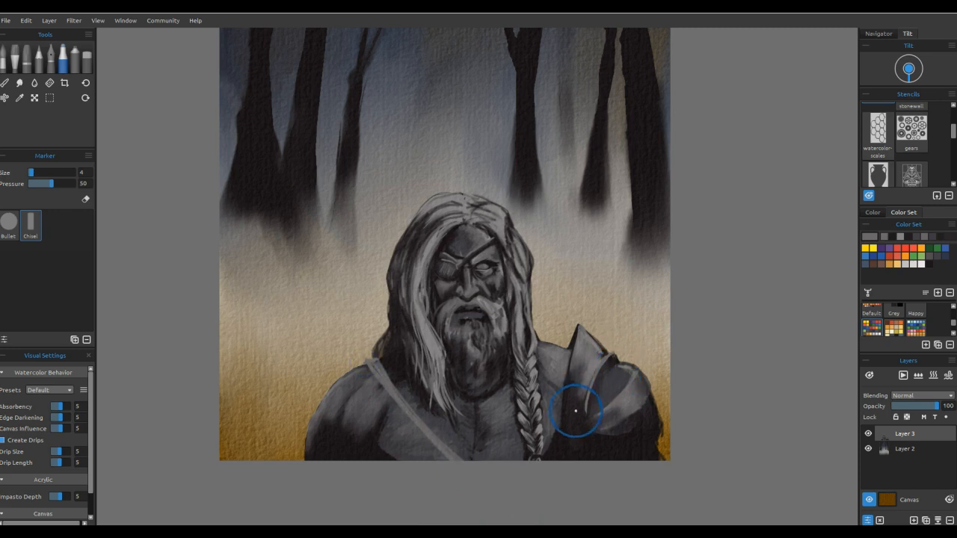
pyautogui.click(6, 82)
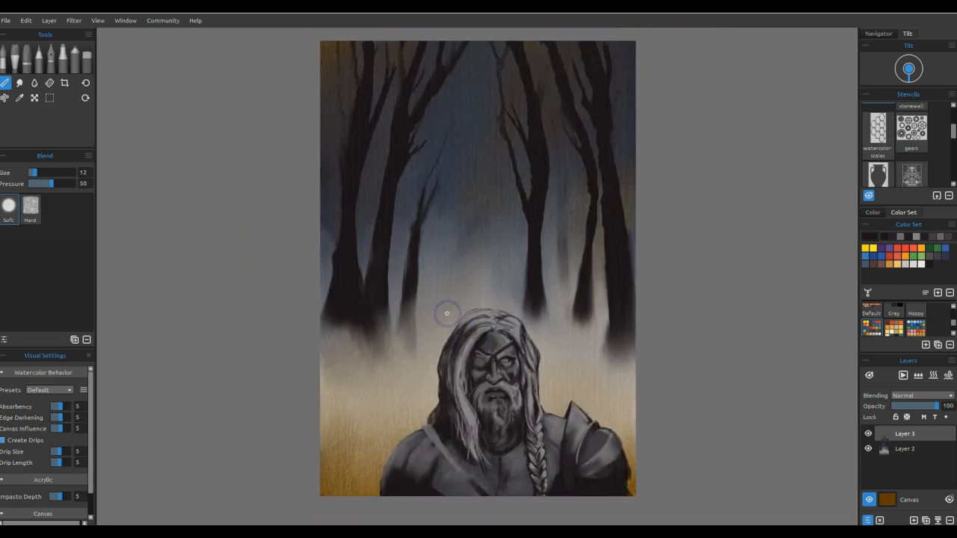
pyautogui.click(34, 99)
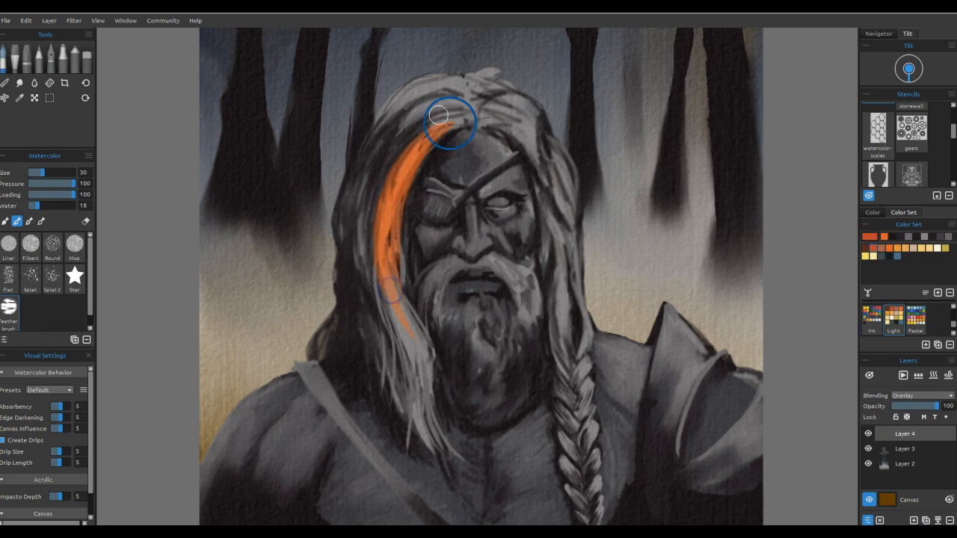
# Glaze coppery orange strands through the hair, beard and braid and blend them softly
pyautogui.moveTo(440, 115); pyautogui.dragTo(390, 332)
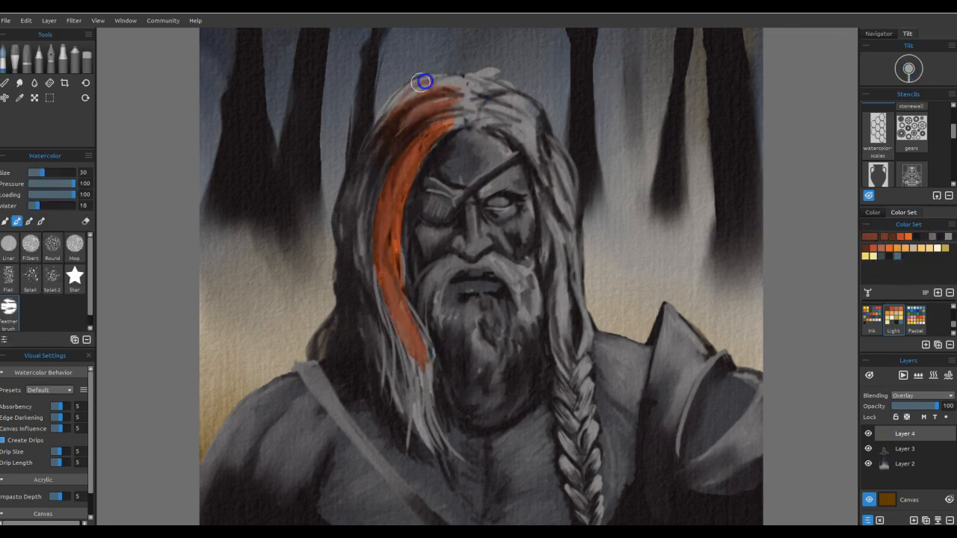
pyautogui.moveTo(422, 81); pyautogui.dragTo(416, 323)
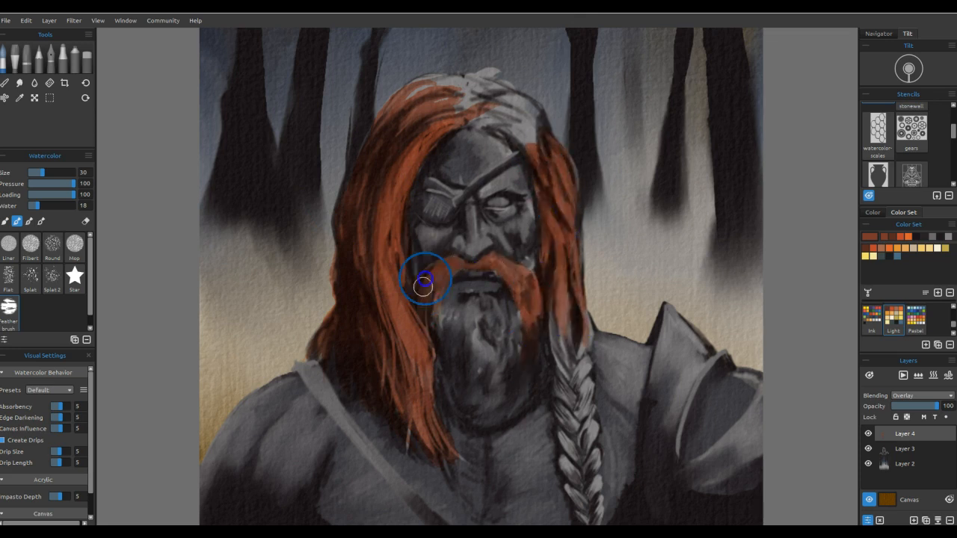
pyautogui.moveTo(426, 281); pyautogui.dragTo(448, 365)
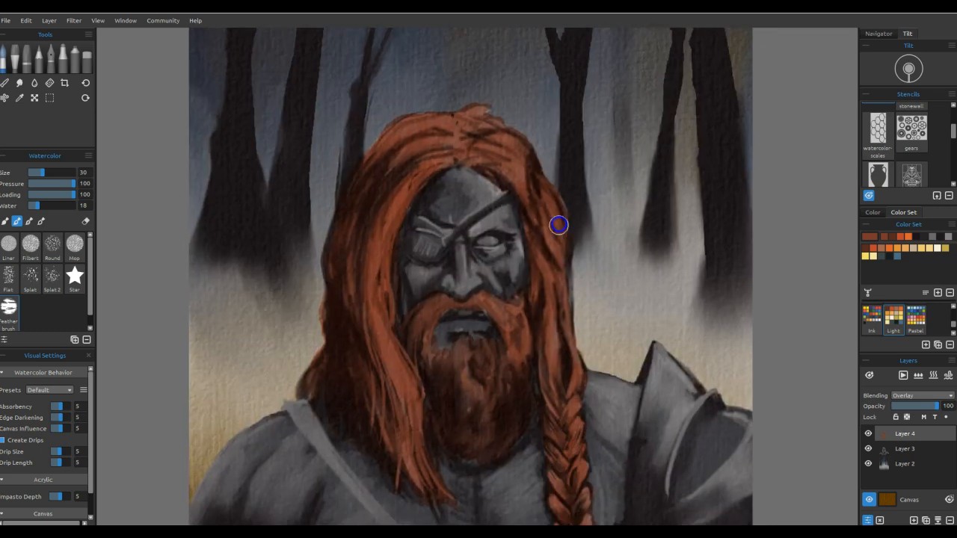
pyautogui.moveTo(470, 119)
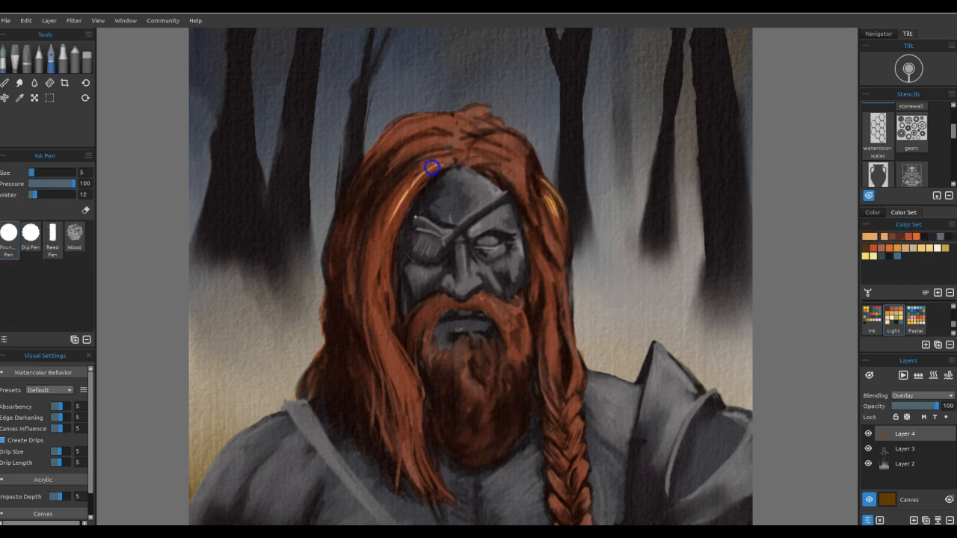
pyautogui.click(6, 84)
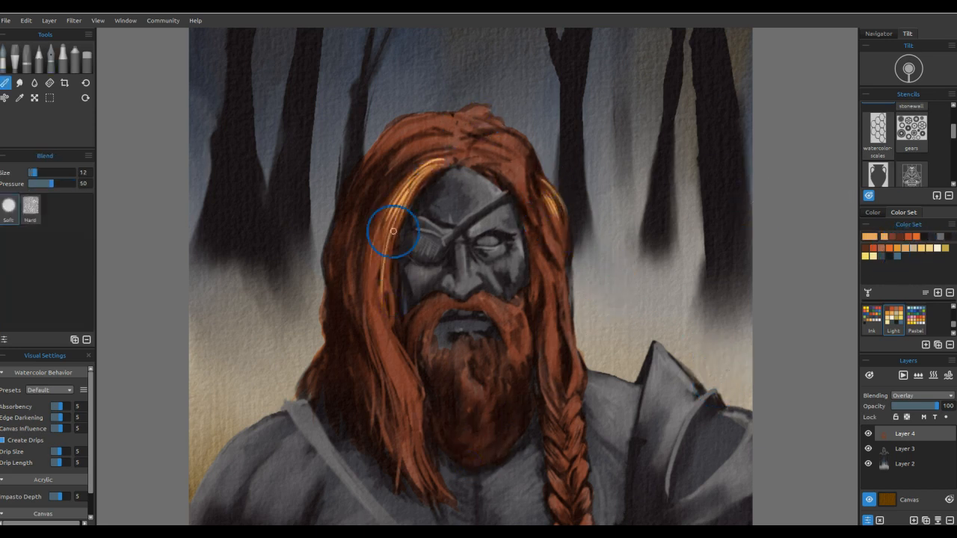
pyautogui.click(20, 82)
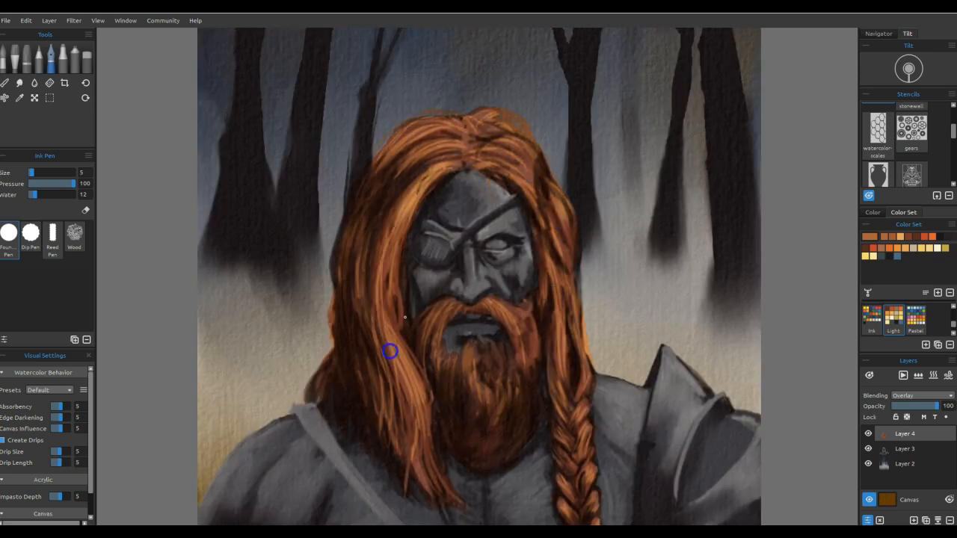
pyautogui.click(18, 84)
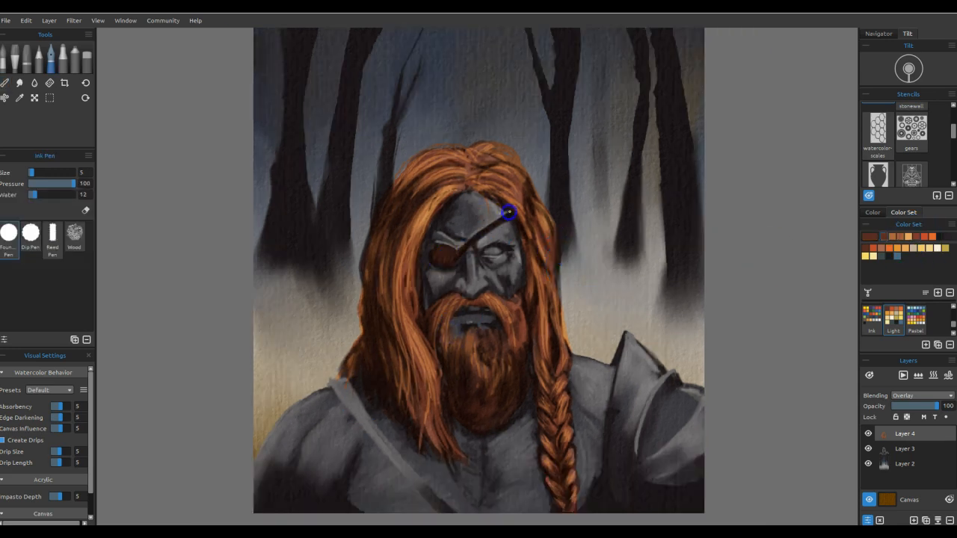
# Glaze warm olive-brown skin over the face and torso and paint the brown leather chest strap
pyautogui.moveTo(508, 212); pyautogui.dragTo(421, 237)
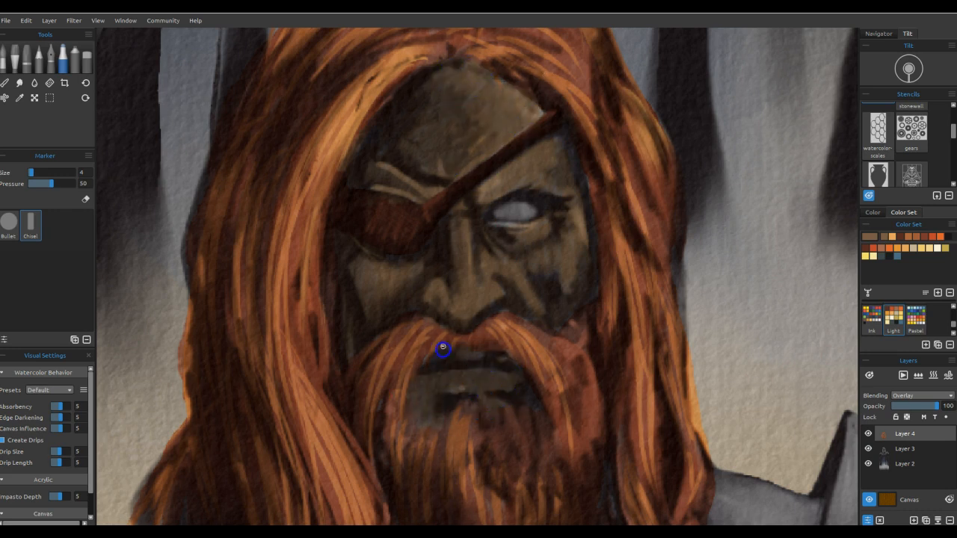
pyautogui.moveTo(625, 316)
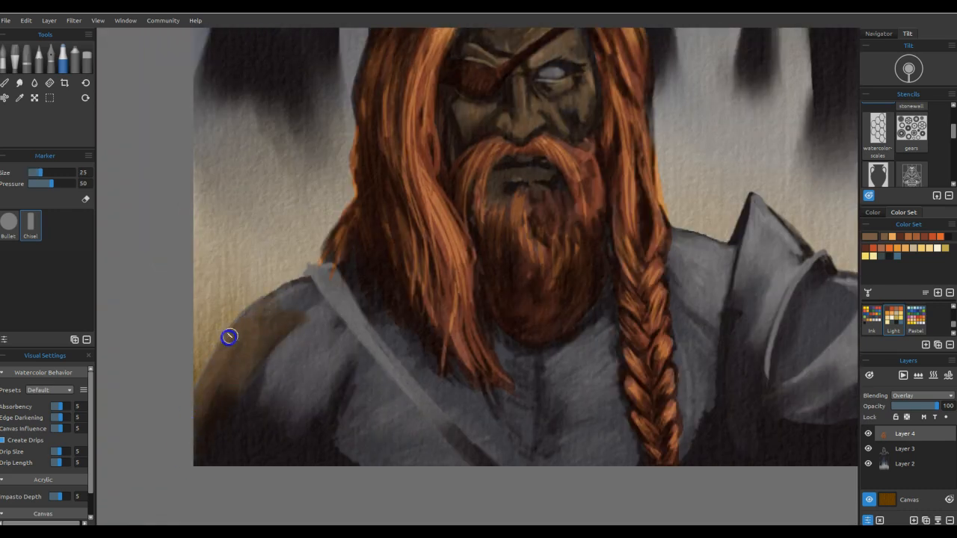
pyautogui.moveTo(230, 336); pyautogui.dragTo(361, 409)
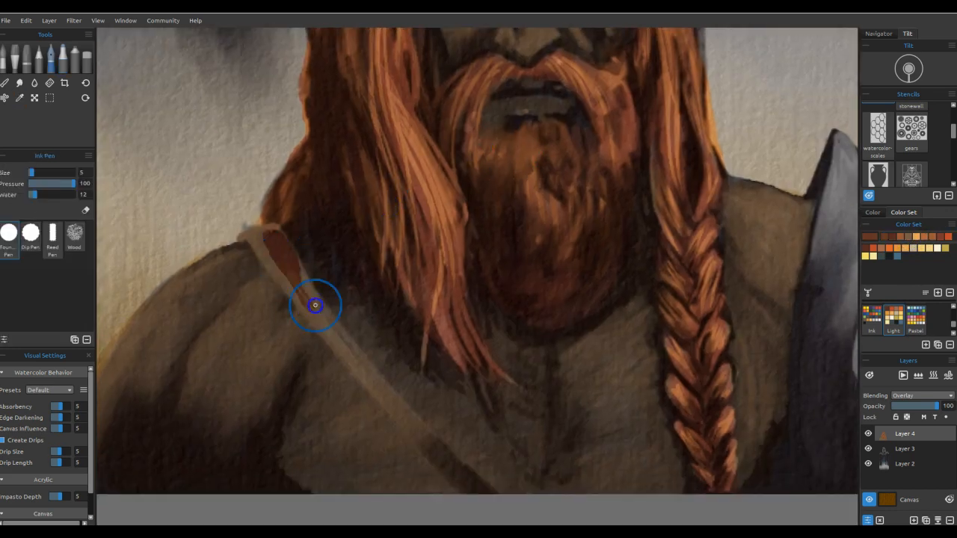
pyautogui.moveTo(314, 305); pyautogui.dragTo(269, 227)
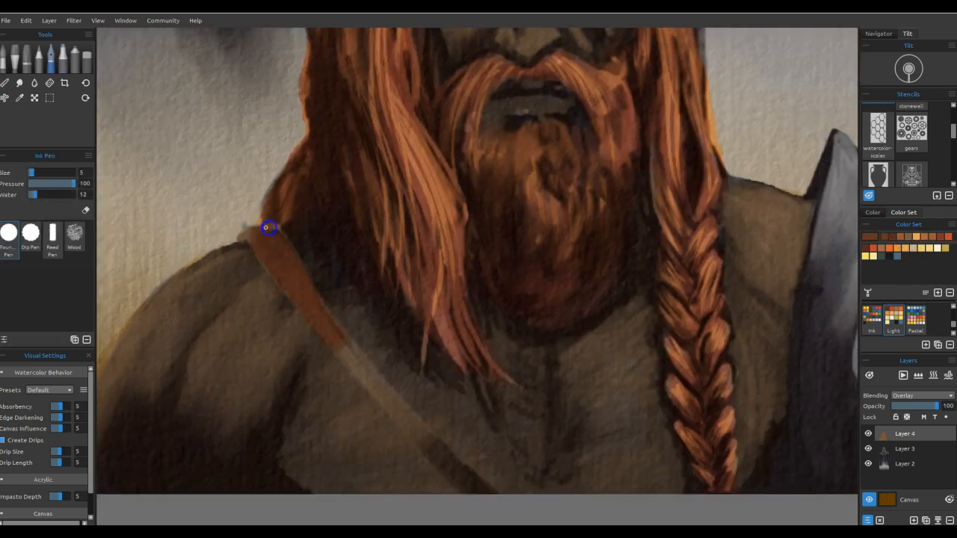
pyautogui.moveTo(268, 227); pyautogui.dragTo(389, 406)
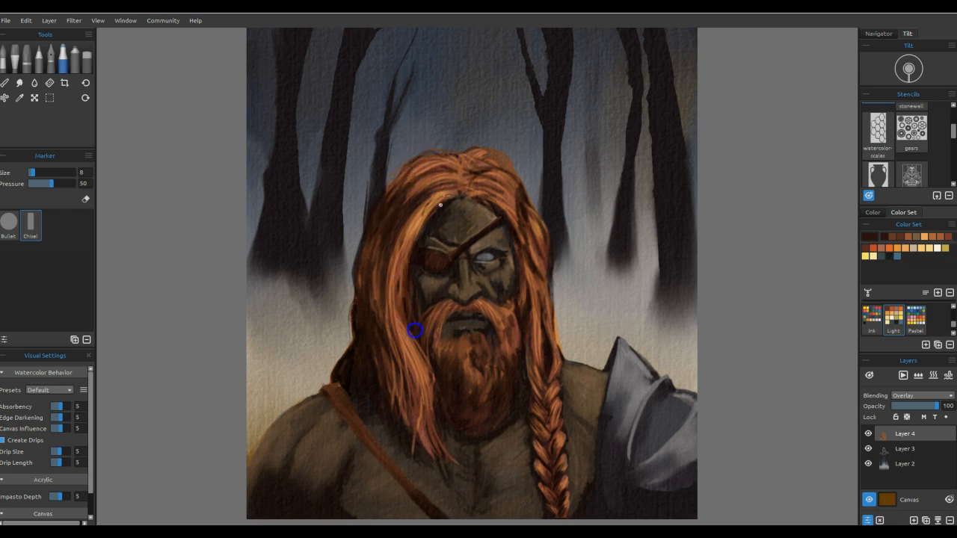
pyautogui.moveTo(625, 369)
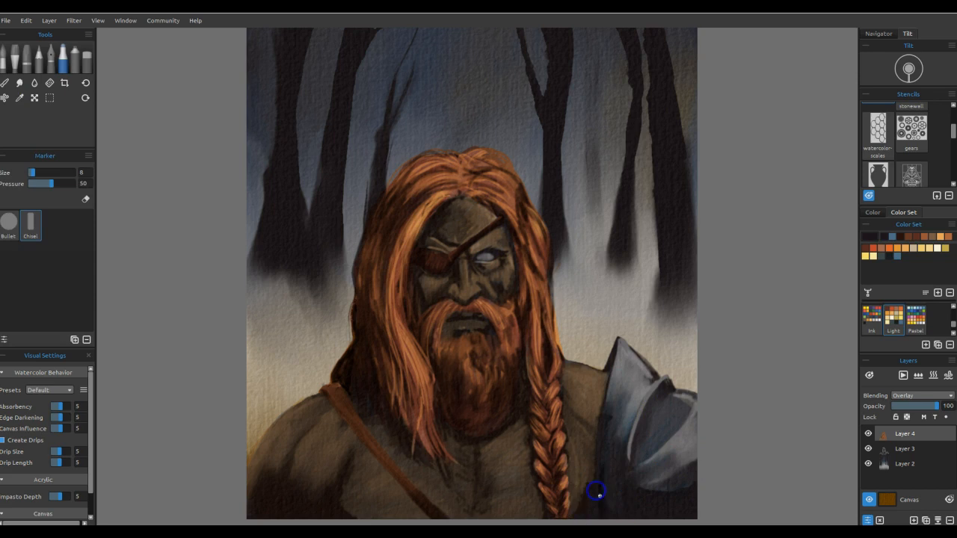
# Paint and blend cool steel-blue highlights on the pauldron, then merge Layer 3 down
pyautogui.click(5, 84)
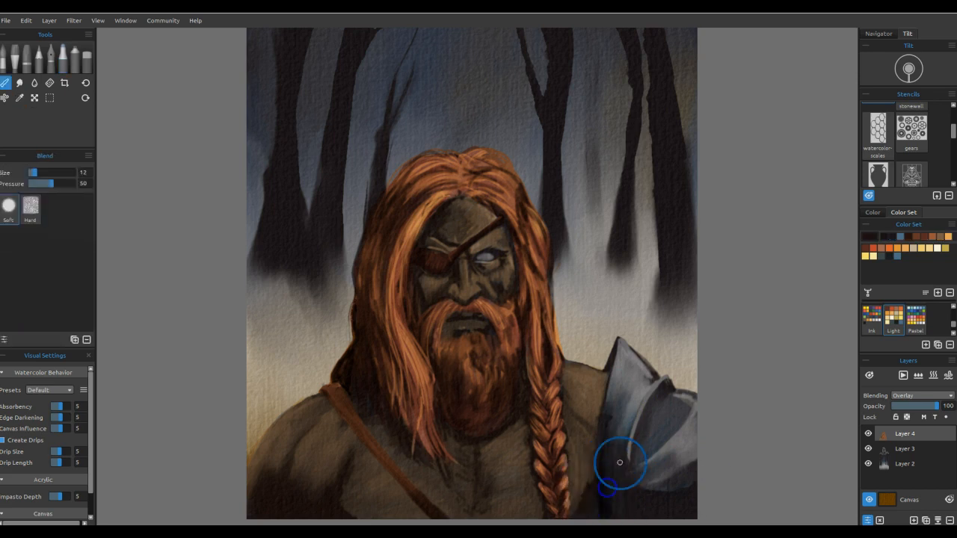
pyautogui.moveTo(831, 203)
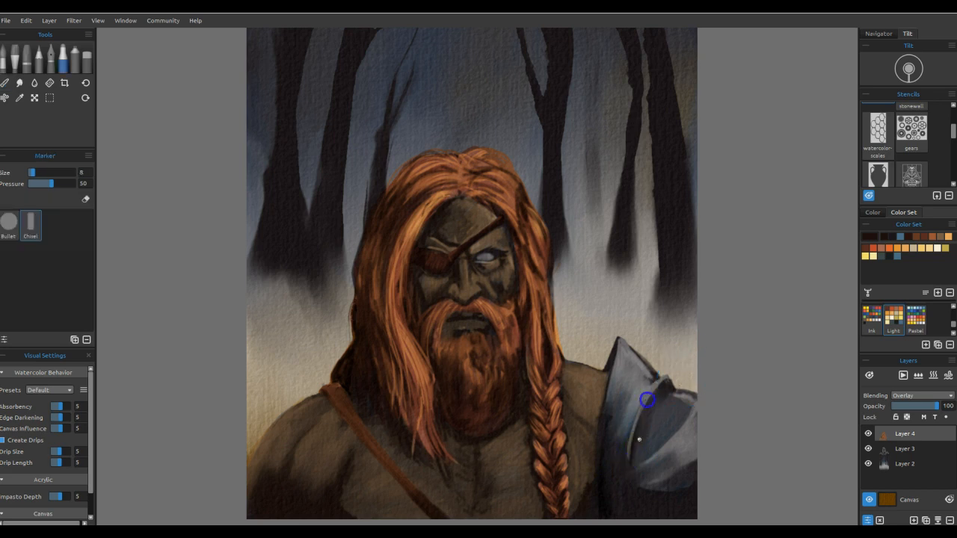
pyautogui.click(5, 82)
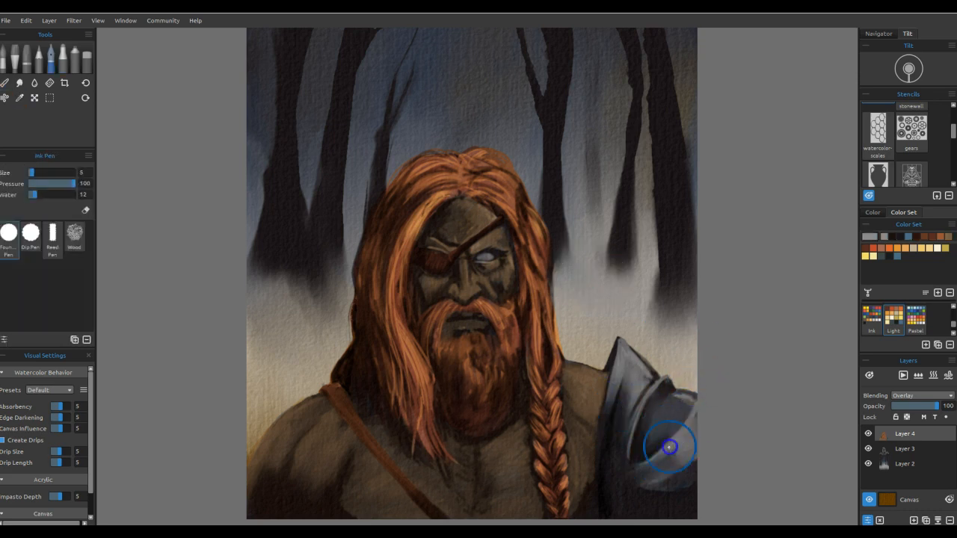
pyautogui.moveTo(843, 348)
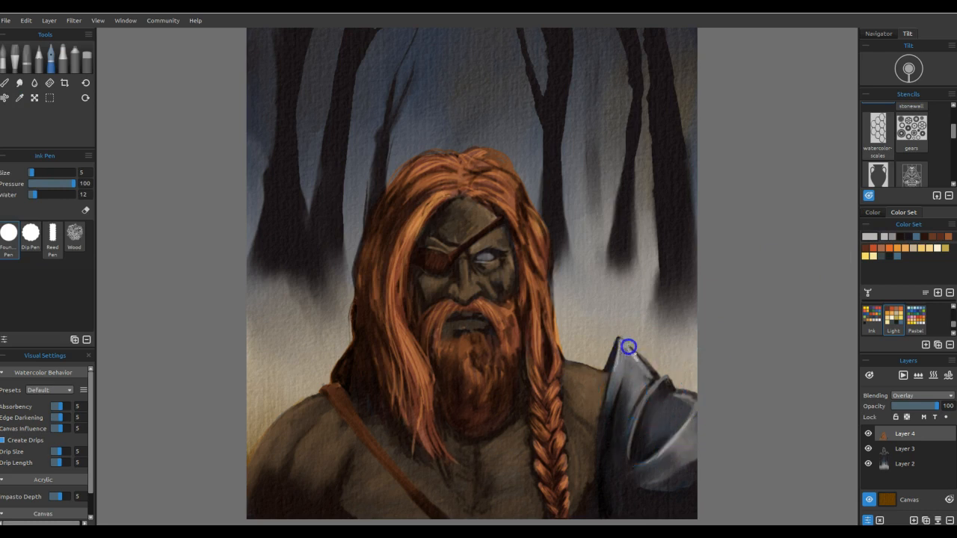
pyautogui.click(5, 83)
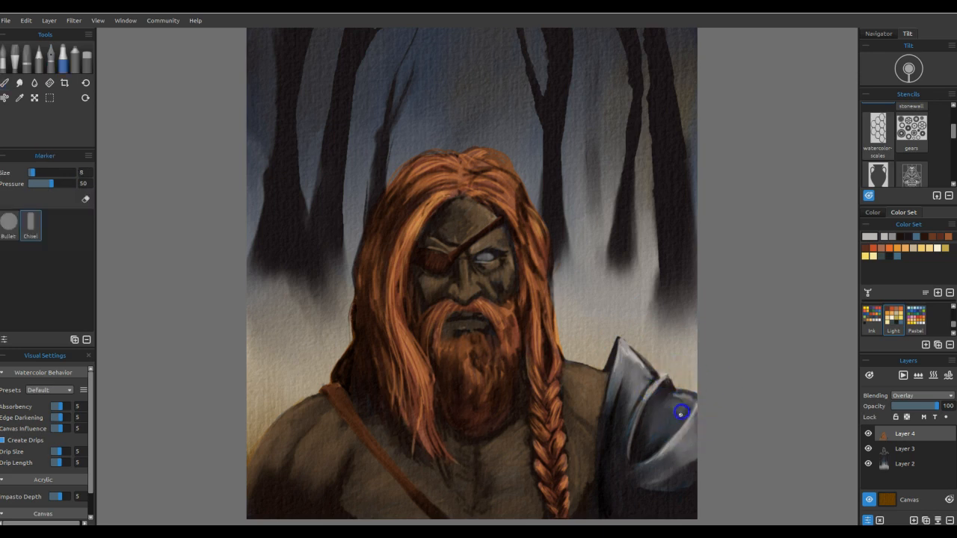
pyautogui.click(5, 82)
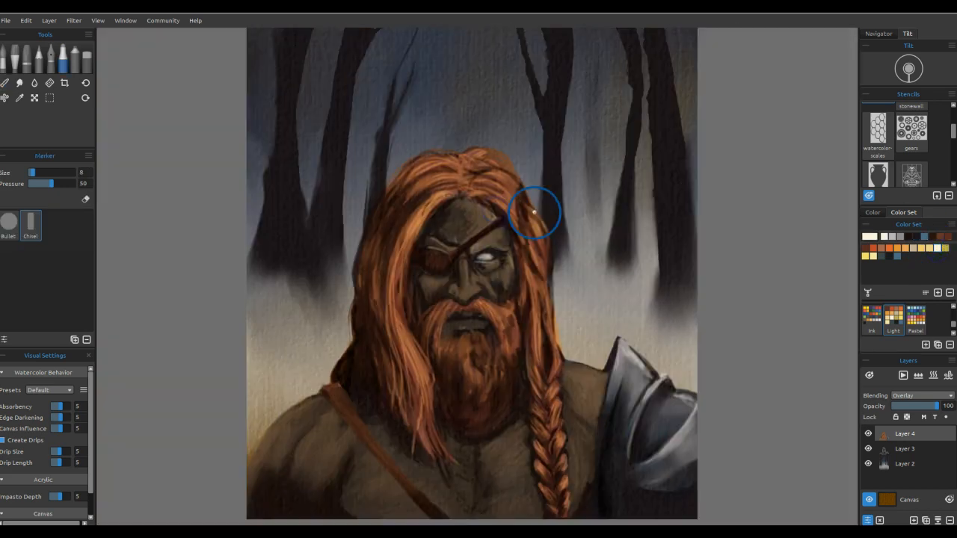
pyautogui.moveTo(462, 211)
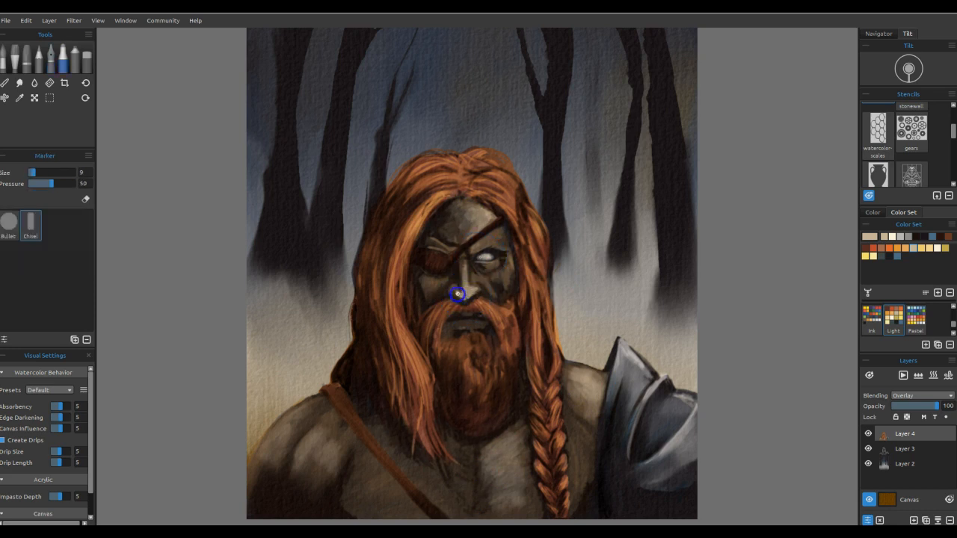
pyautogui.click(6, 82)
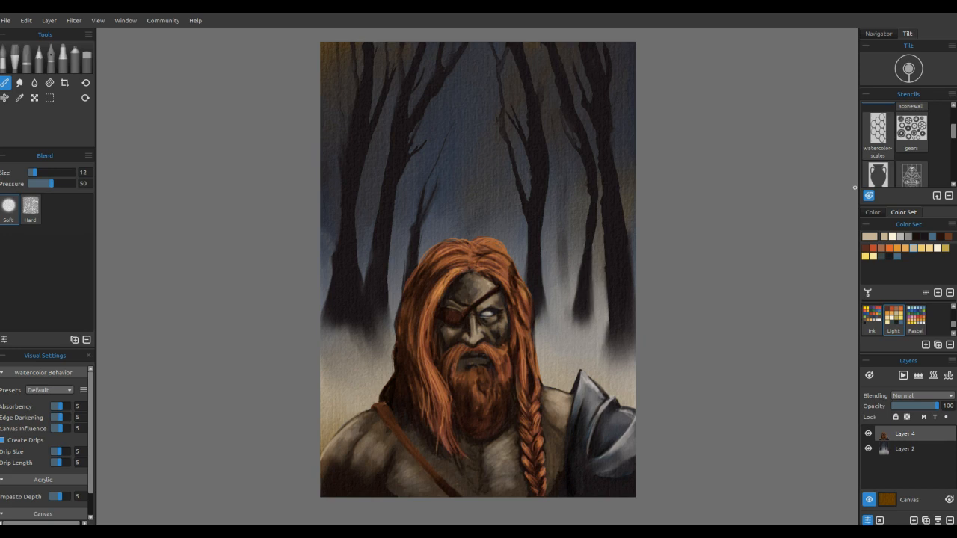
pyautogui.moveTo(912, 299)
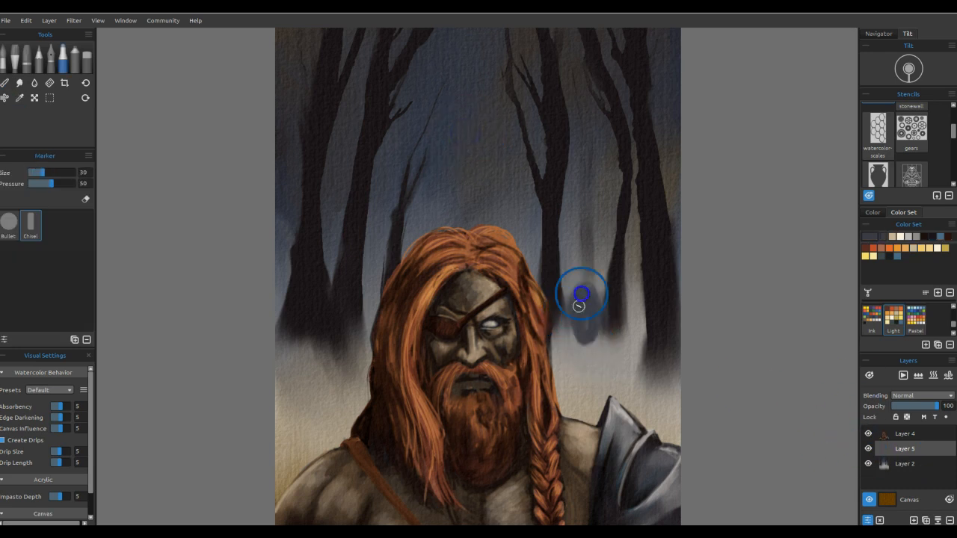
# Paint a grey ghostly figure in the background mist with the Marker and soften it with Blend
pyautogui.moveTo(581, 293); pyautogui.dragTo(606, 374)
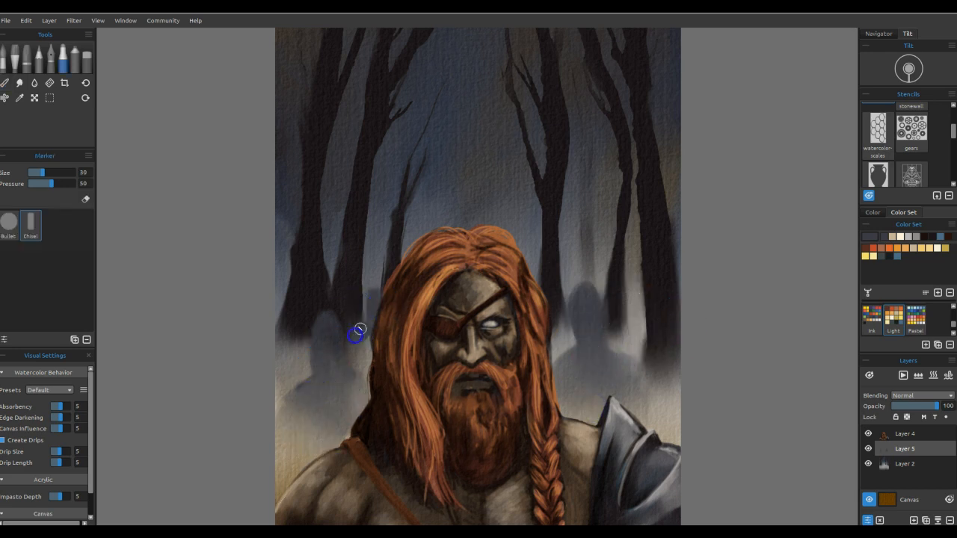
pyautogui.click(4, 84)
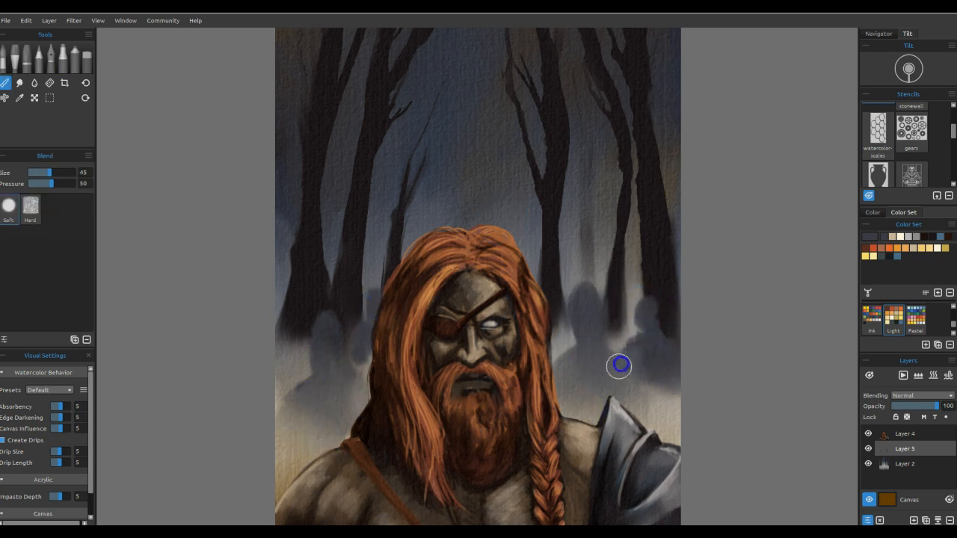
pyautogui.moveTo(651, 336)
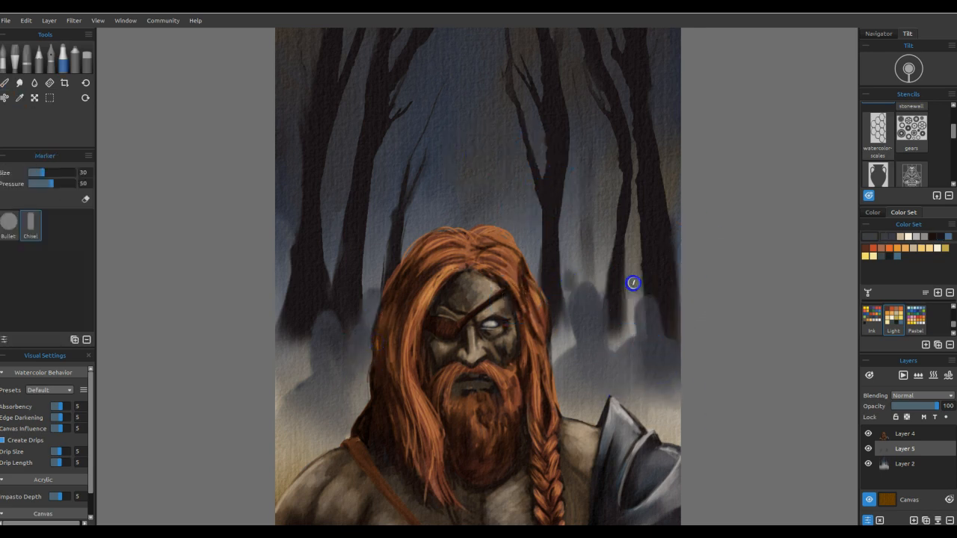
pyautogui.click(4, 84)
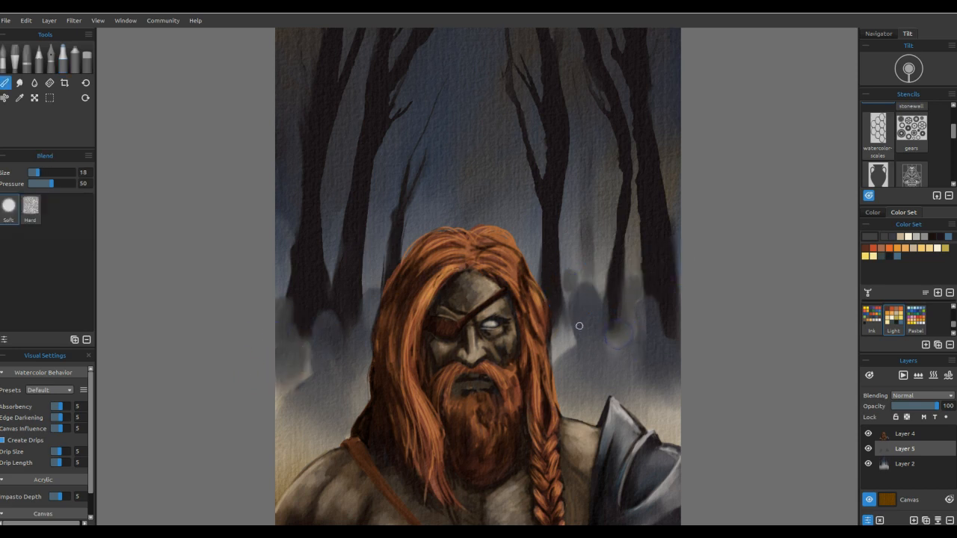
pyautogui.moveTo(661, 333)
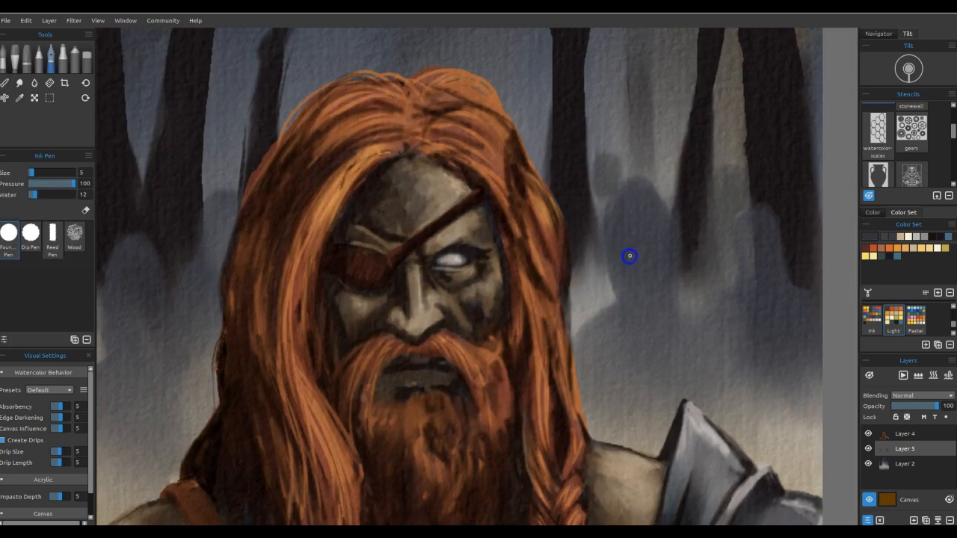
pyautogui.moveTo(743, 260)
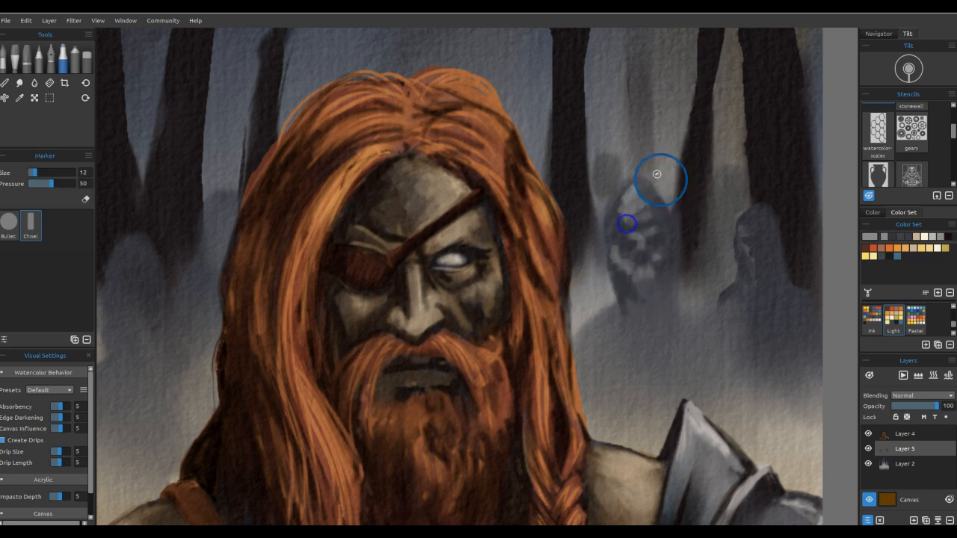
# Blend, ink and pencil a ghoulish undead head emerging from the mist left of the warrior
pyautogui.click(18, 83)
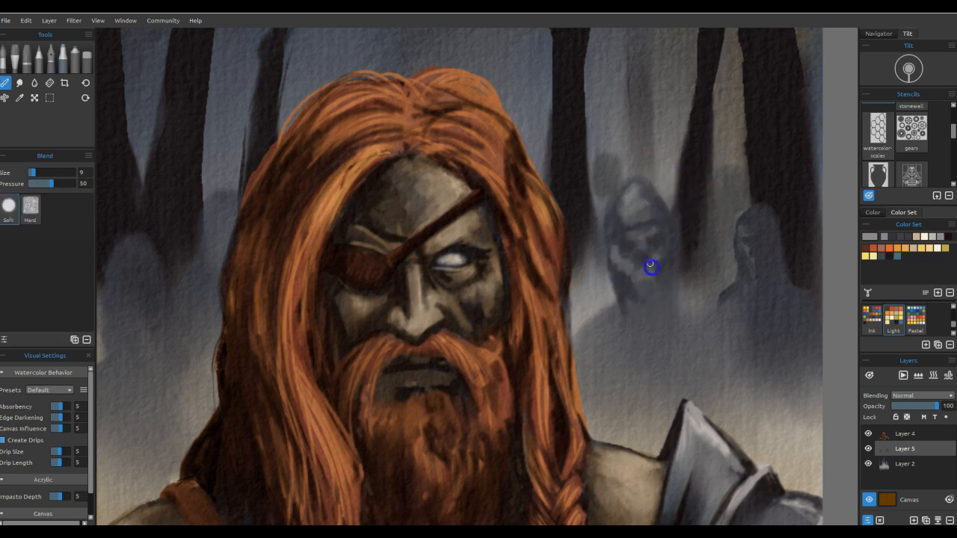
pyautogui.moveTo(639, 160)
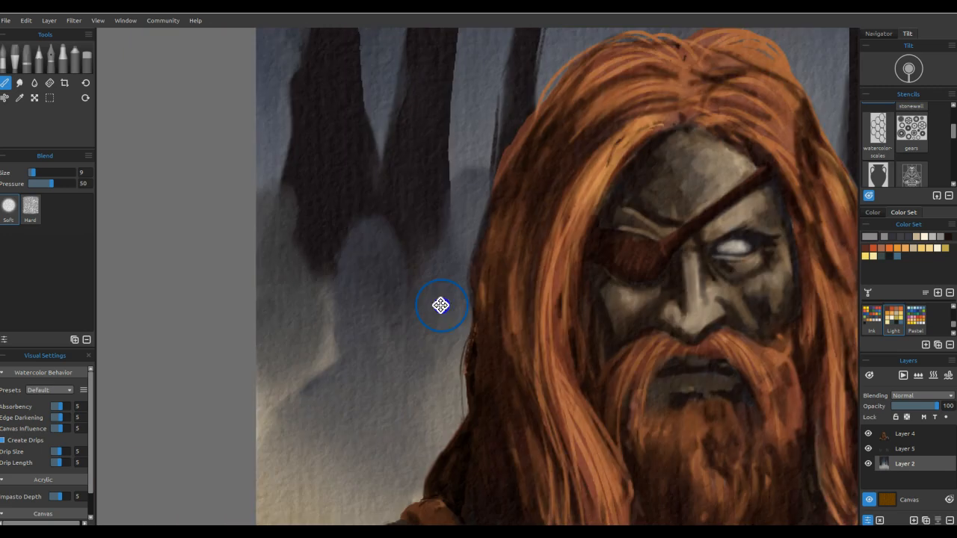
pyautogui.click(18, 84)
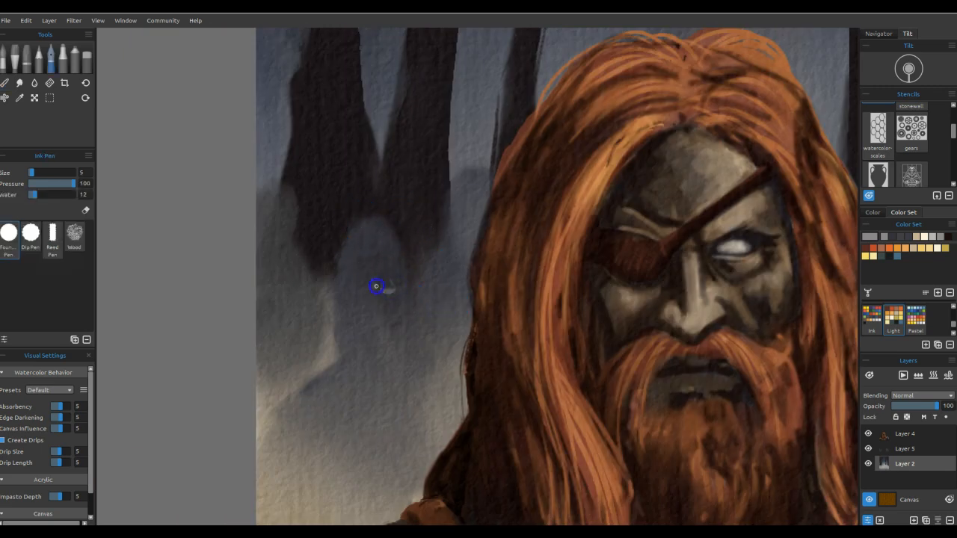
pyautogui.moveTo(371, 350)
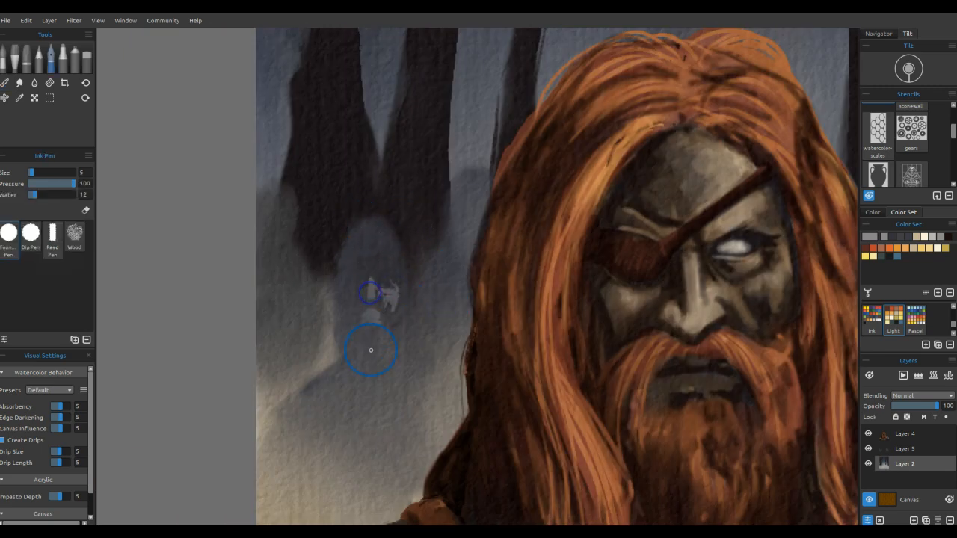
pyautogui.click(19, 84)
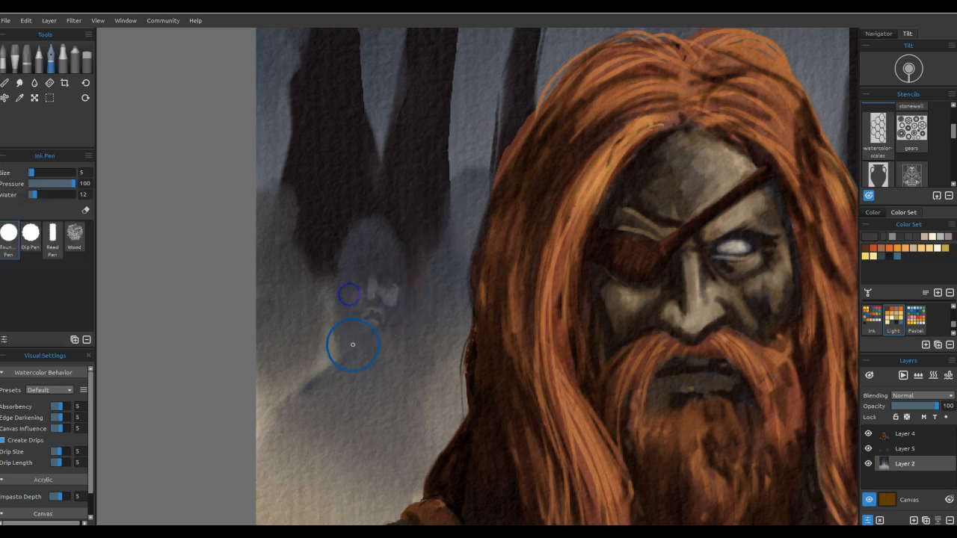
pyautogui.click(4, 84)
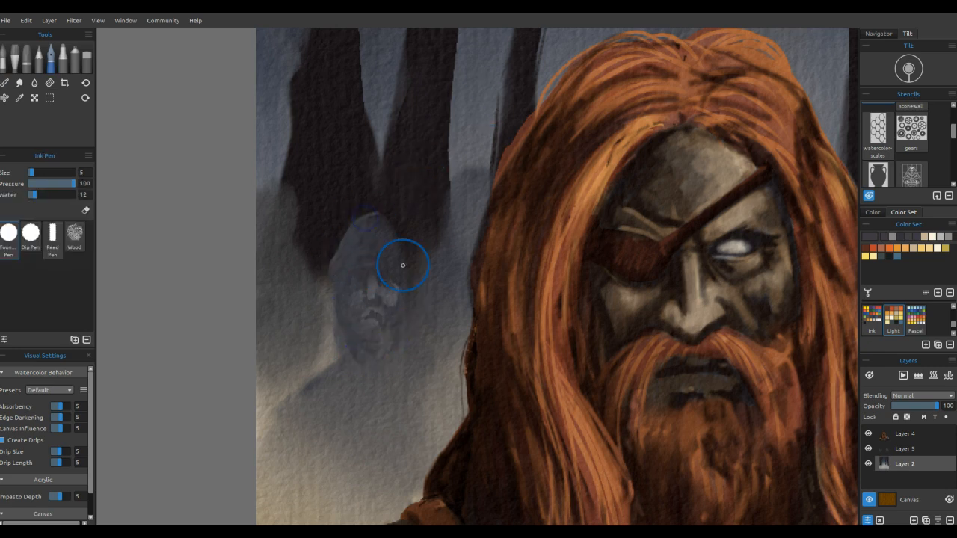
pyautogui.click(17, 84)
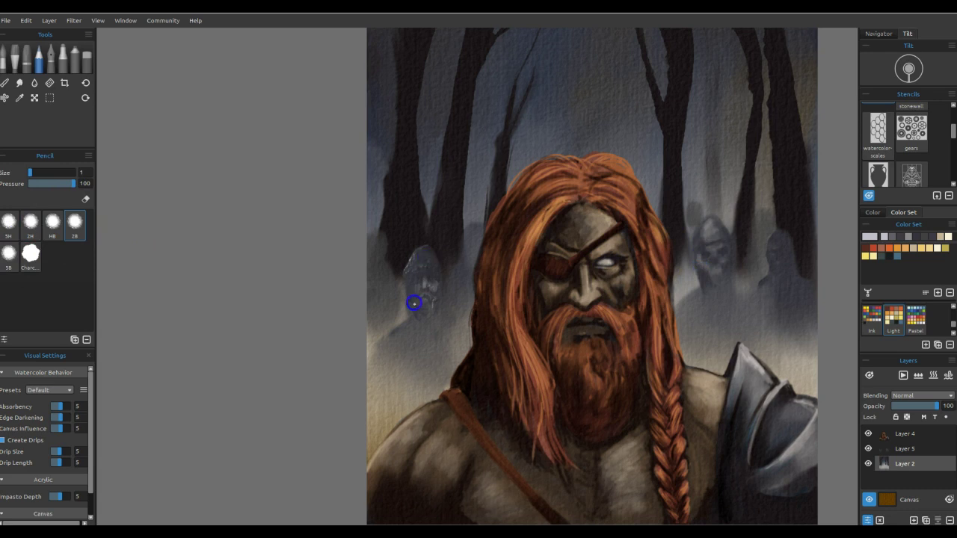
# Alternate Marker and Blend to shape and soften ghost figures in the fog on both sides of the warrior
pyautogui.click(18, 82)
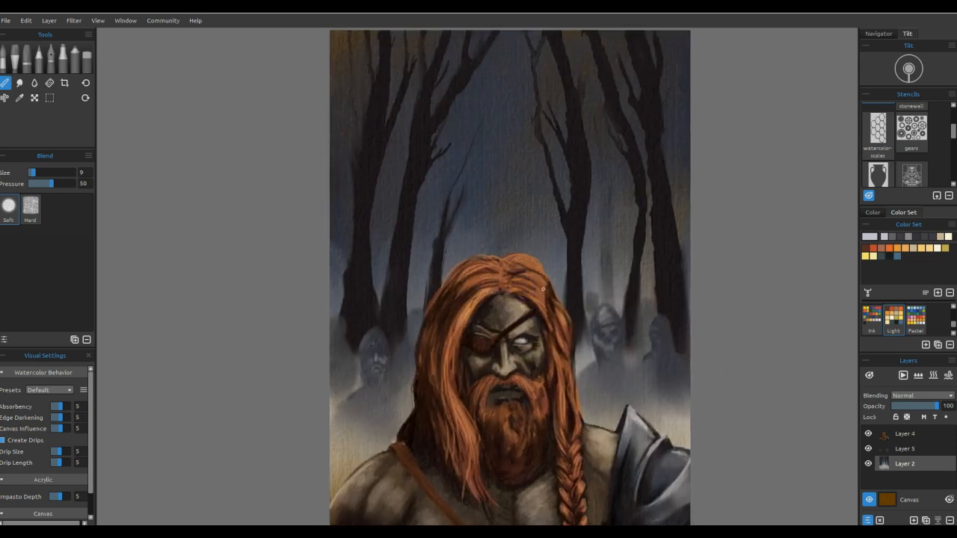
pyautogui.click(19, 98)
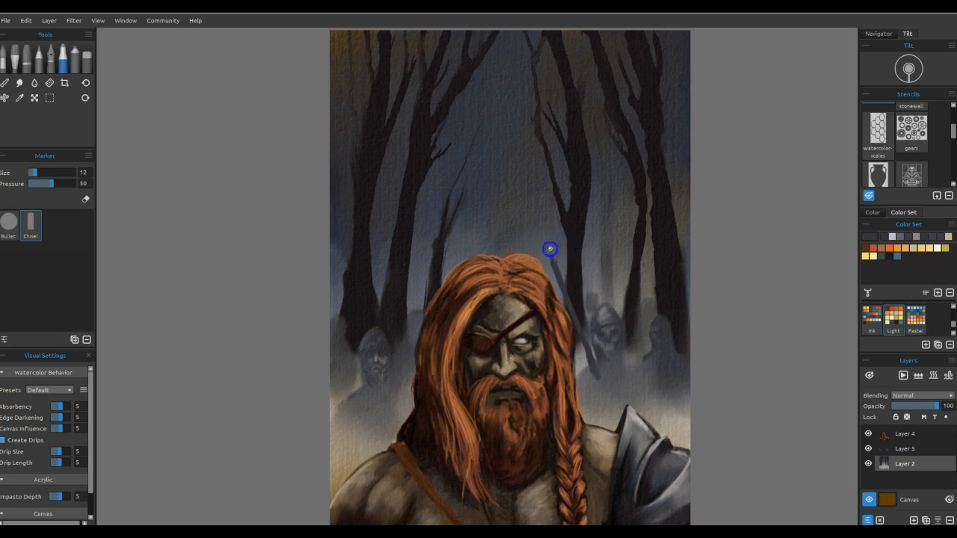
pyautogui.click(20, 67)
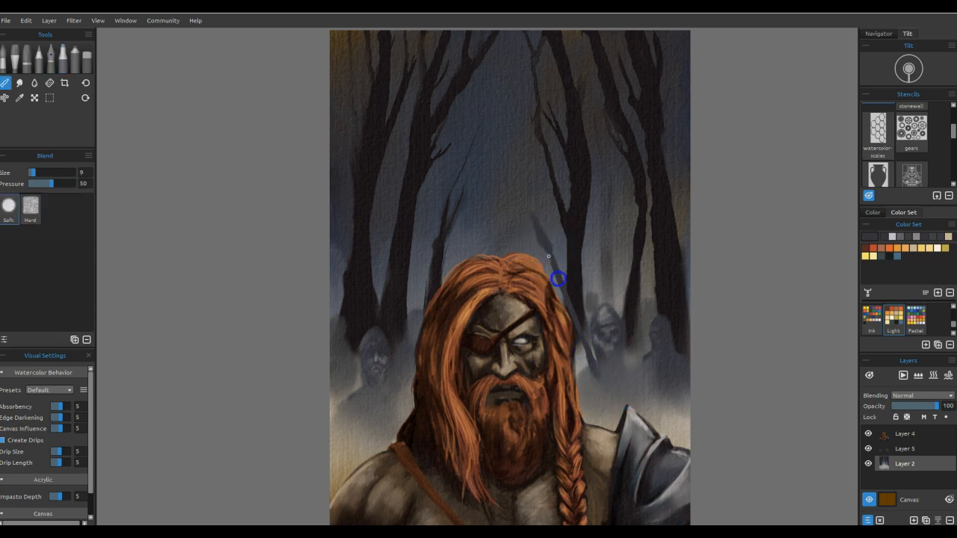
pyautogui.click(63, 57)
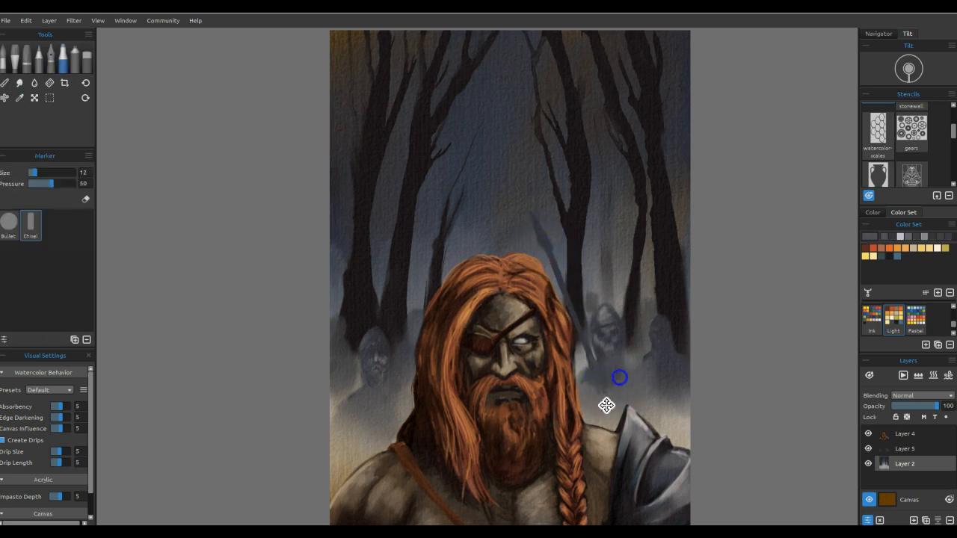
pyautogui.click(4, 83)
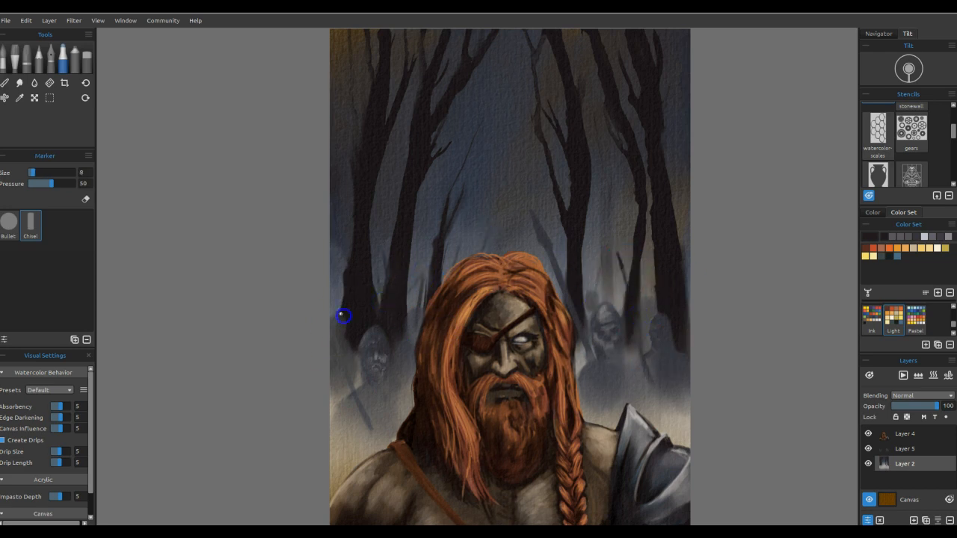
pyautogui.click(18, 84)
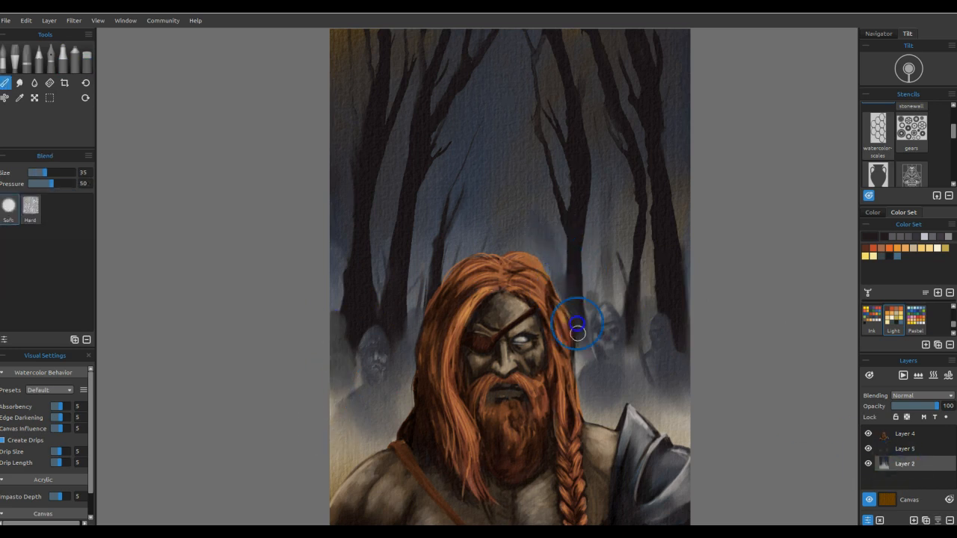
pyautogui.moveTo(676, 374)
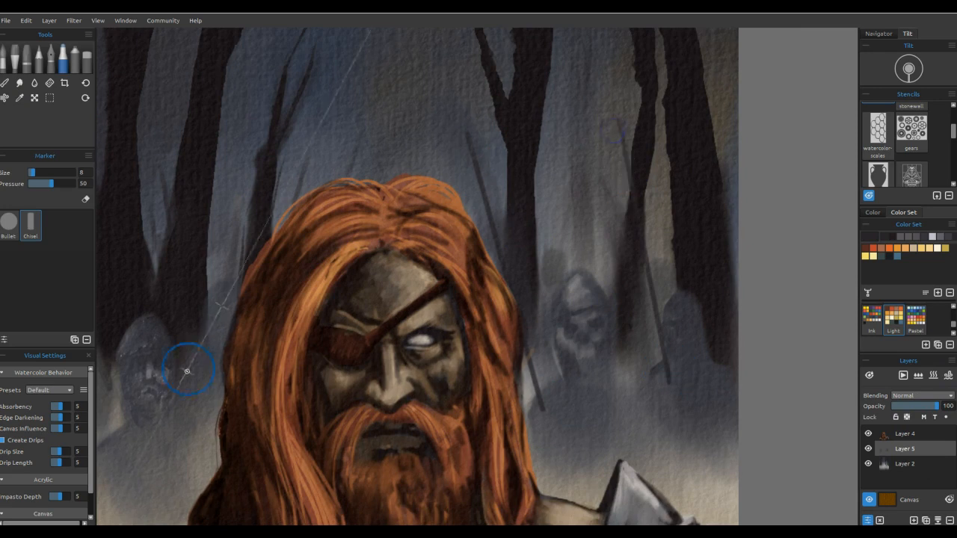
pyautogui.moveTo(591, 189)
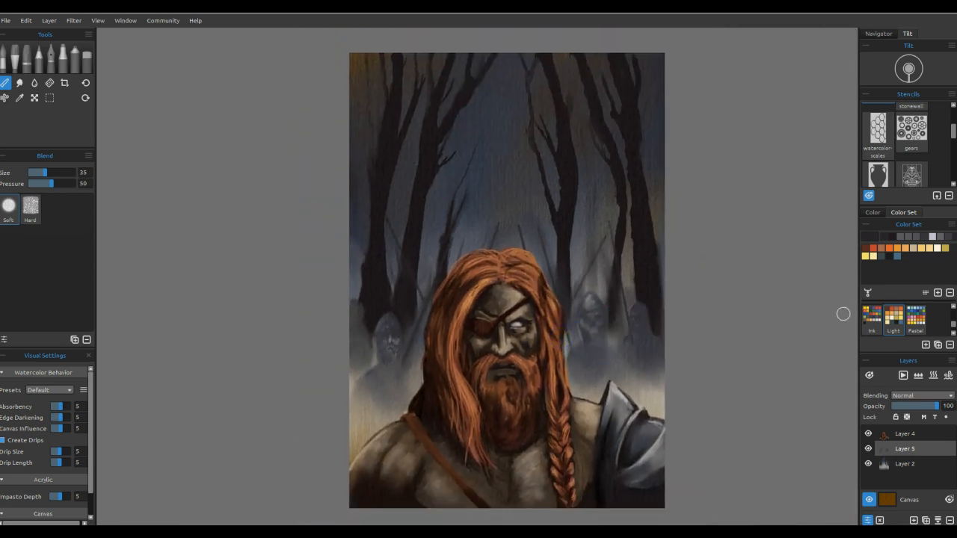
pyautogui.moveTo(938, 260)
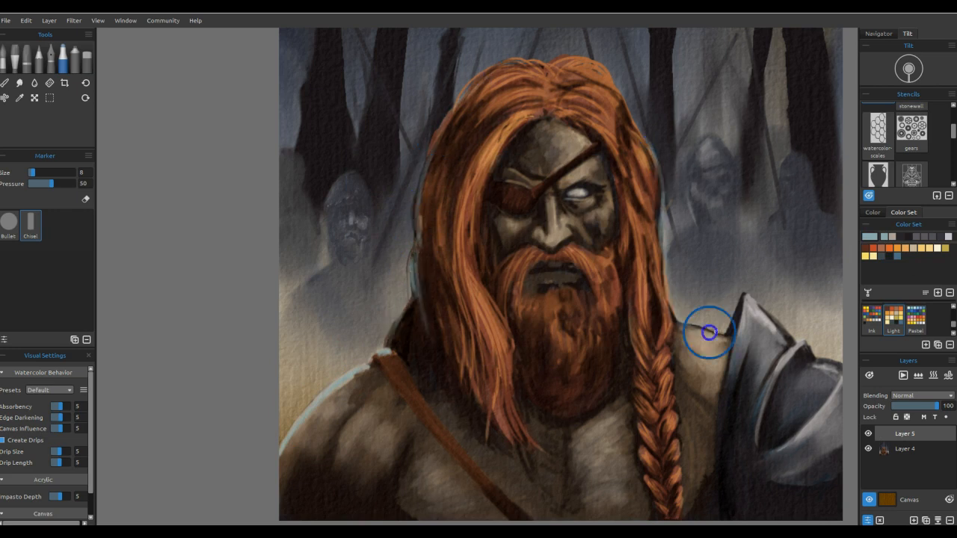
pyautogui.moveTo(431, 164)
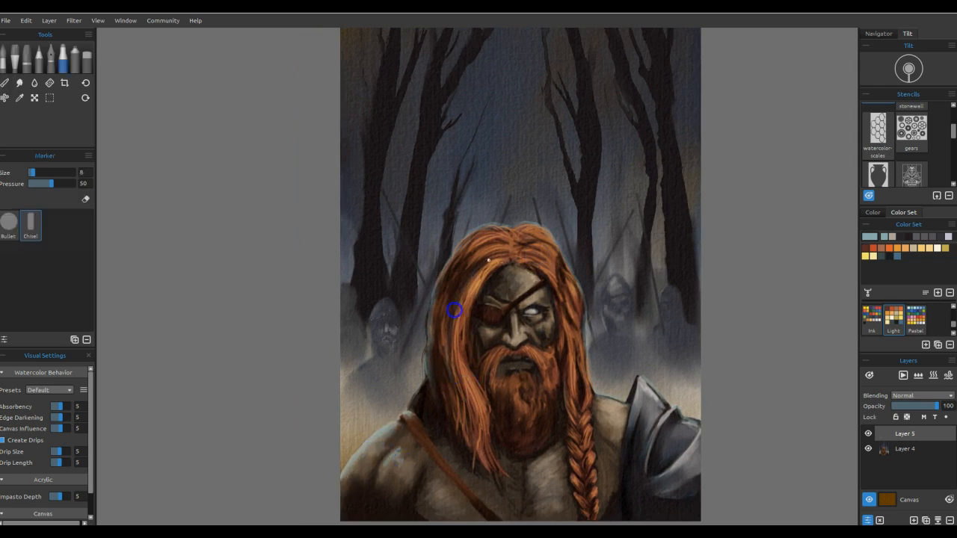
# Dab pale wet-watercolour rain flecks onto the dark tree trunks above the warrior's head
pyautogui.click(6, 83)
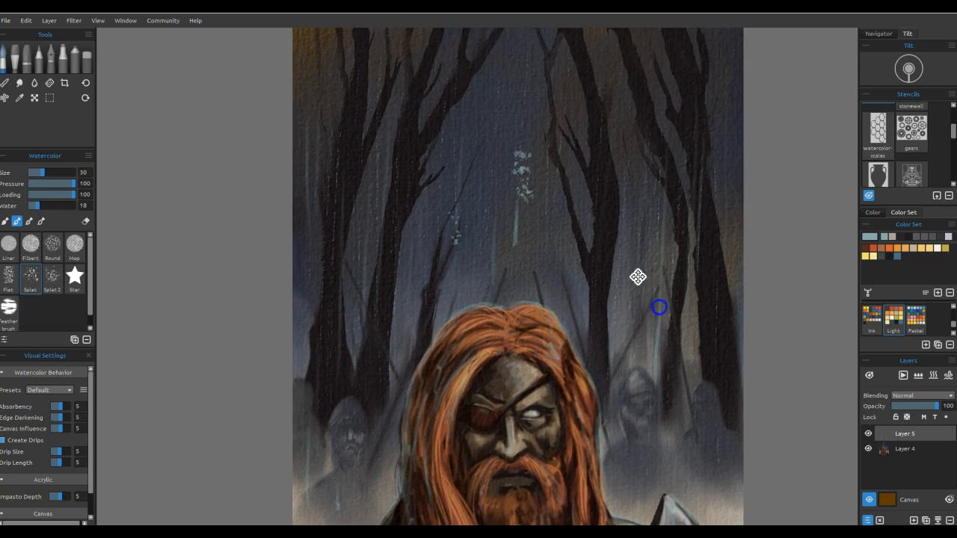
# Erase and blend the rain strokes on Layer 6 into faint streaks across the upper forest
pyautogui.click(35, 84)
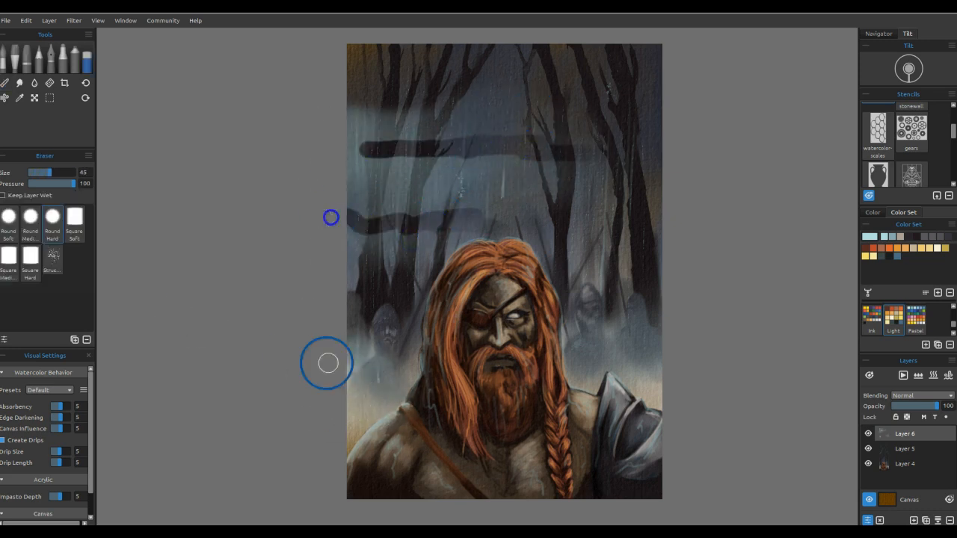
pyautogui.click(6, 82)
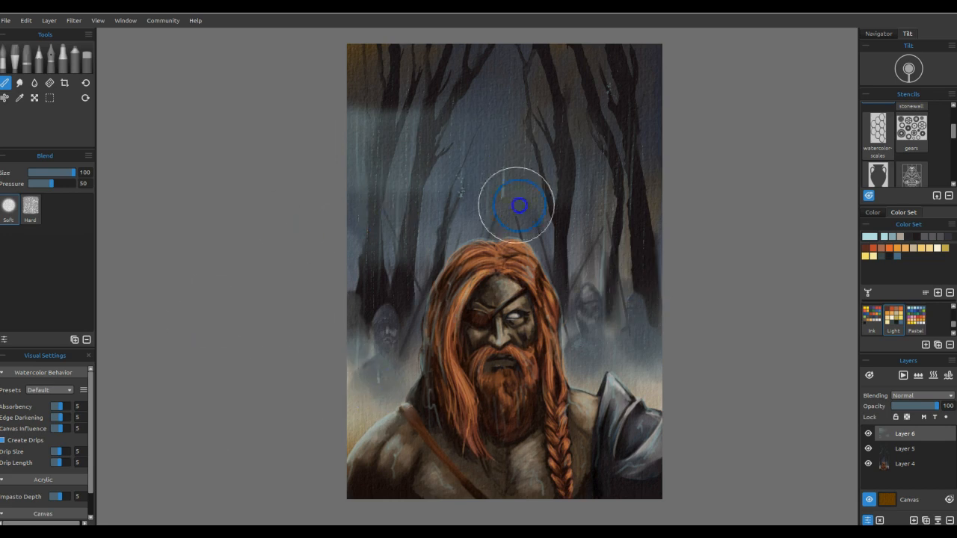
pyautogui.click(20, 84)
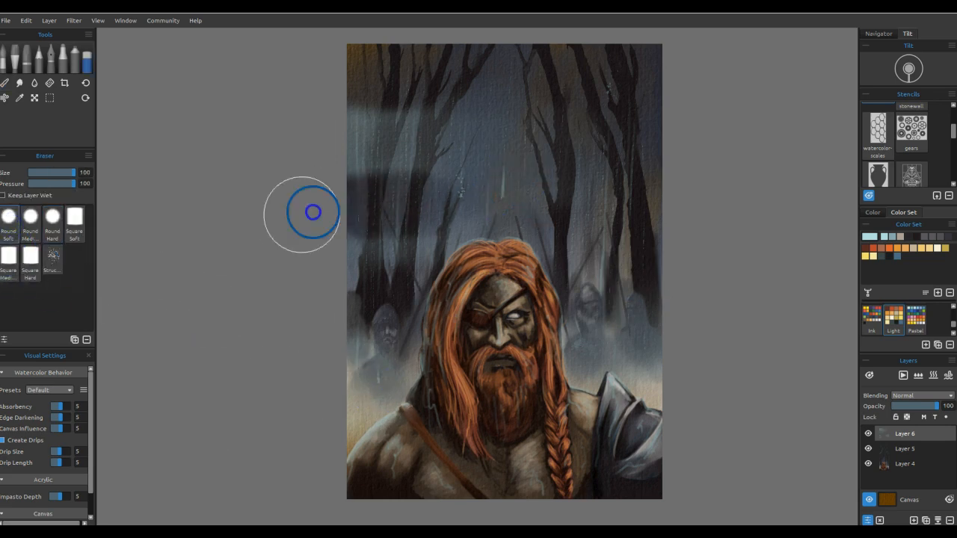
pyautogui.click(4, 84)
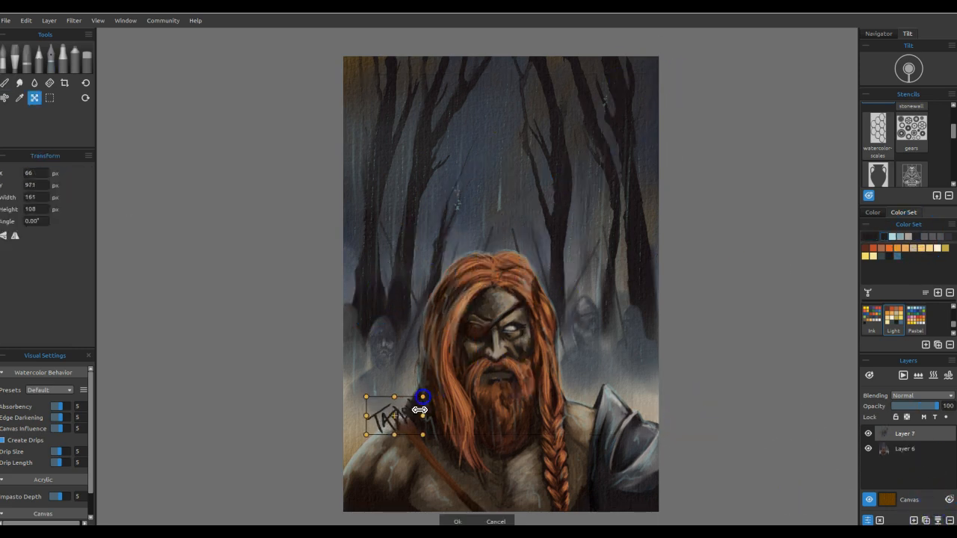
# Move the inked signature layer toward the painting's bottom-right corner with Transform
pyautogui.moveTo(392, 416); pyautogui.dragTo(613, 486)
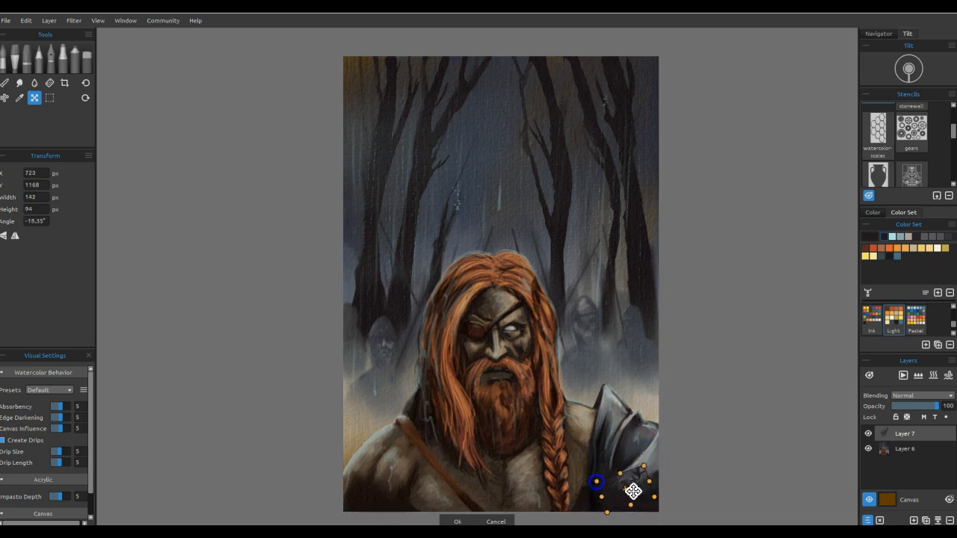